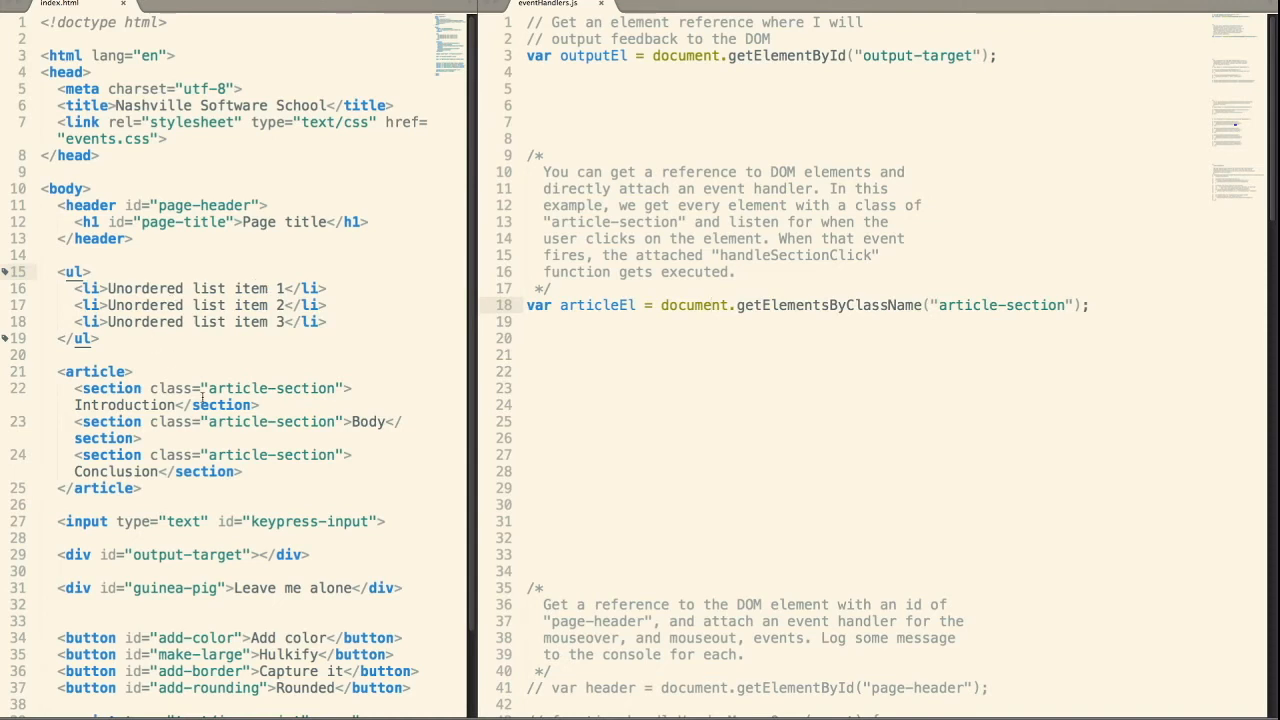
# Widen the right editor pane and add console.log("articleEl",articleEl); on line 19.
pyautogui.moveTo(57, 371); pyautogui.dragTo(142, 488)
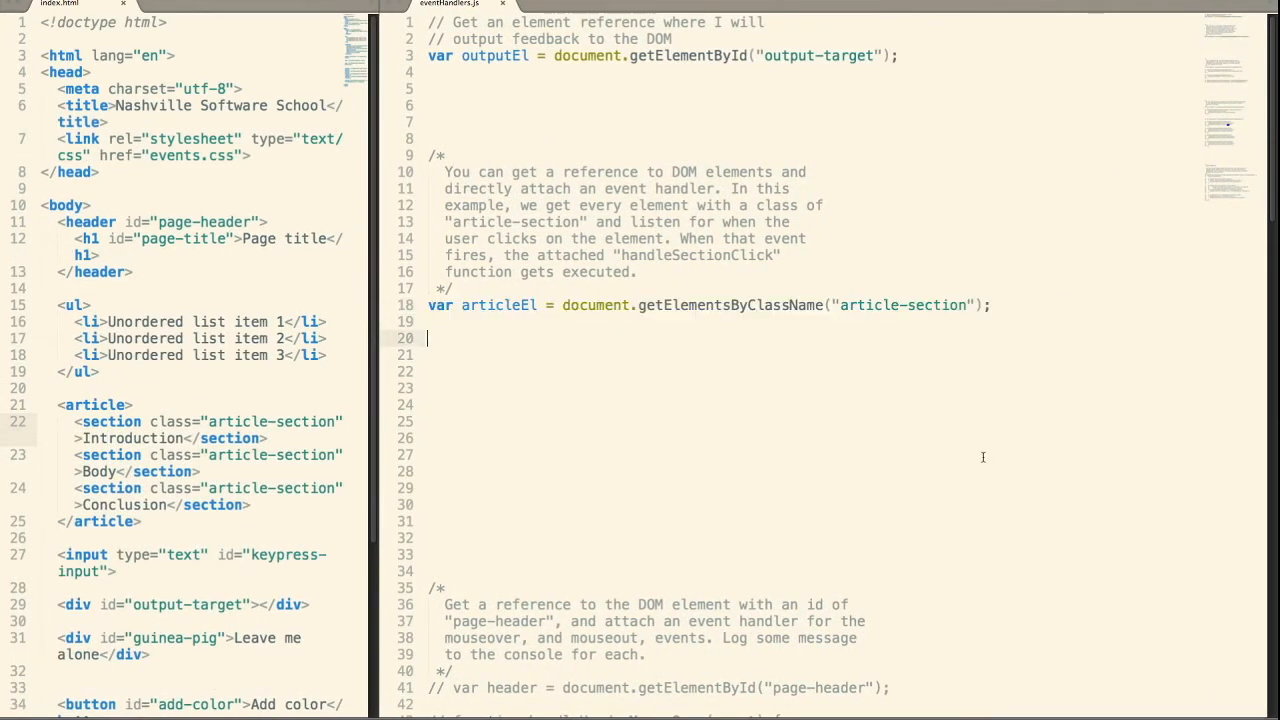
pyautogui.moveTo(975, 450)
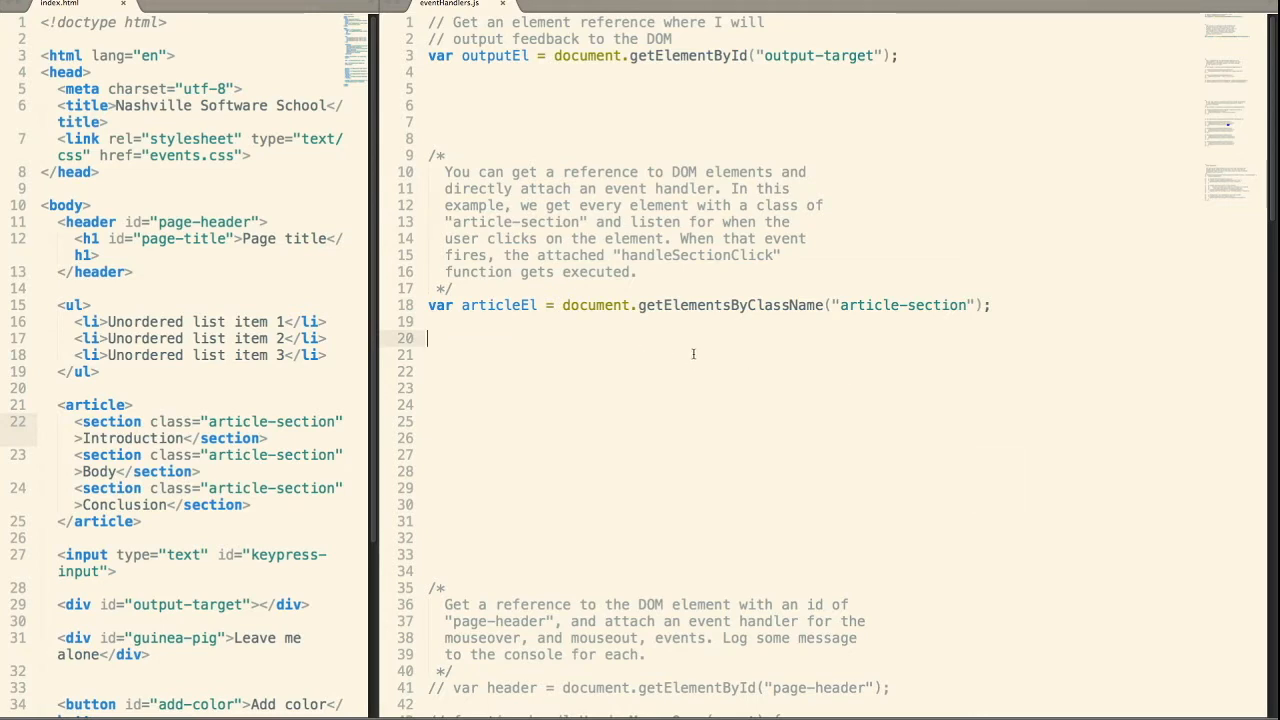
pyautogui.write('console.log("articleEl",articleEl);')
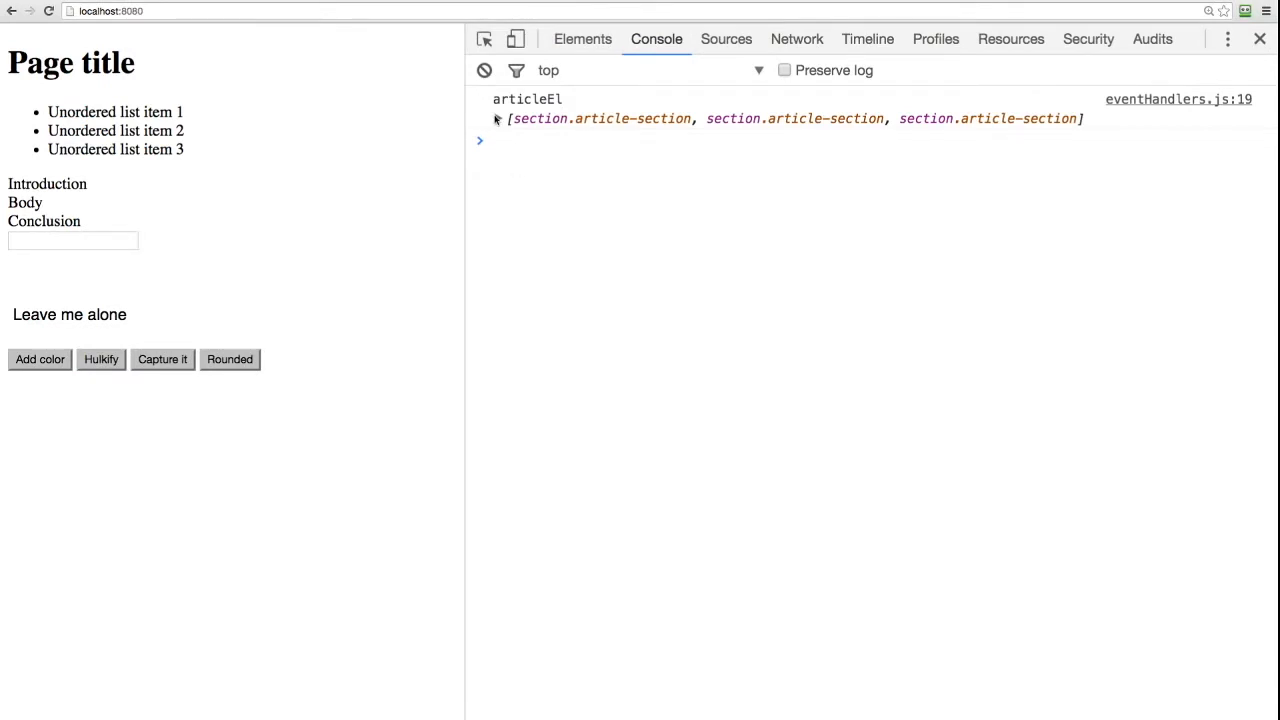
# Expand the logged articleEl collection to show its three article-section entries.
pyautogui.click(496, 118)
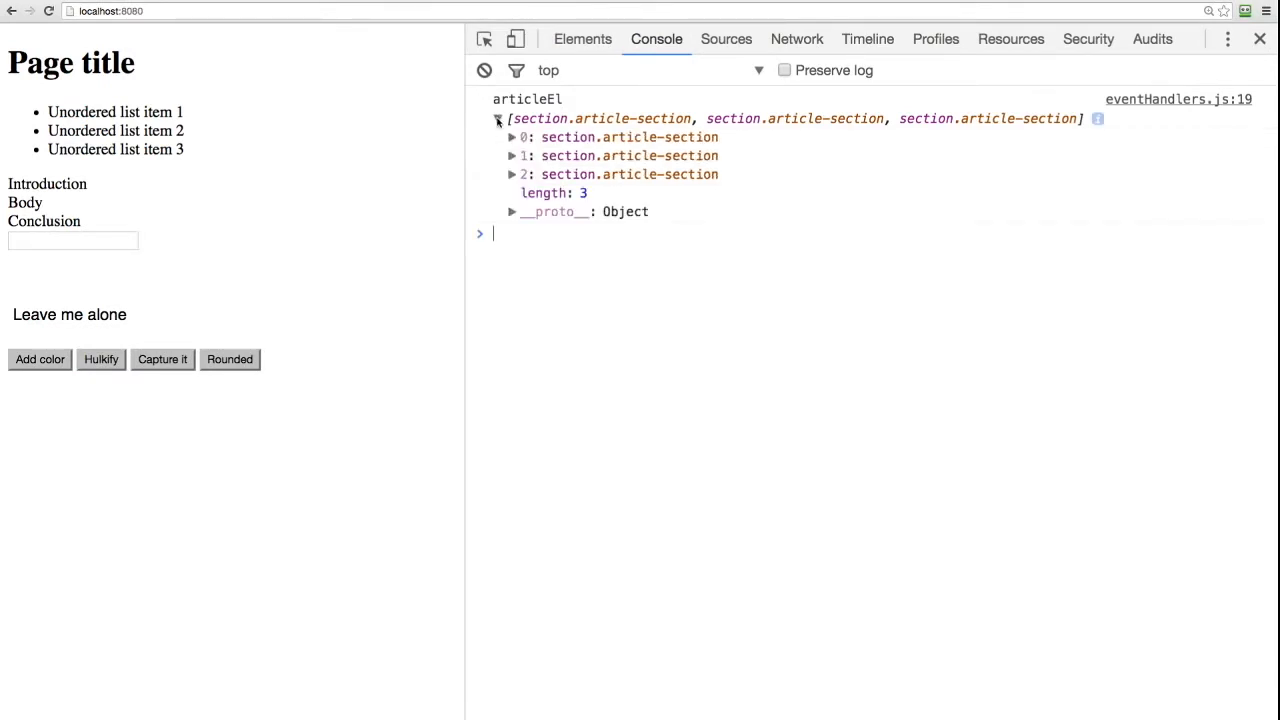
pyautogui.click(498, 118)
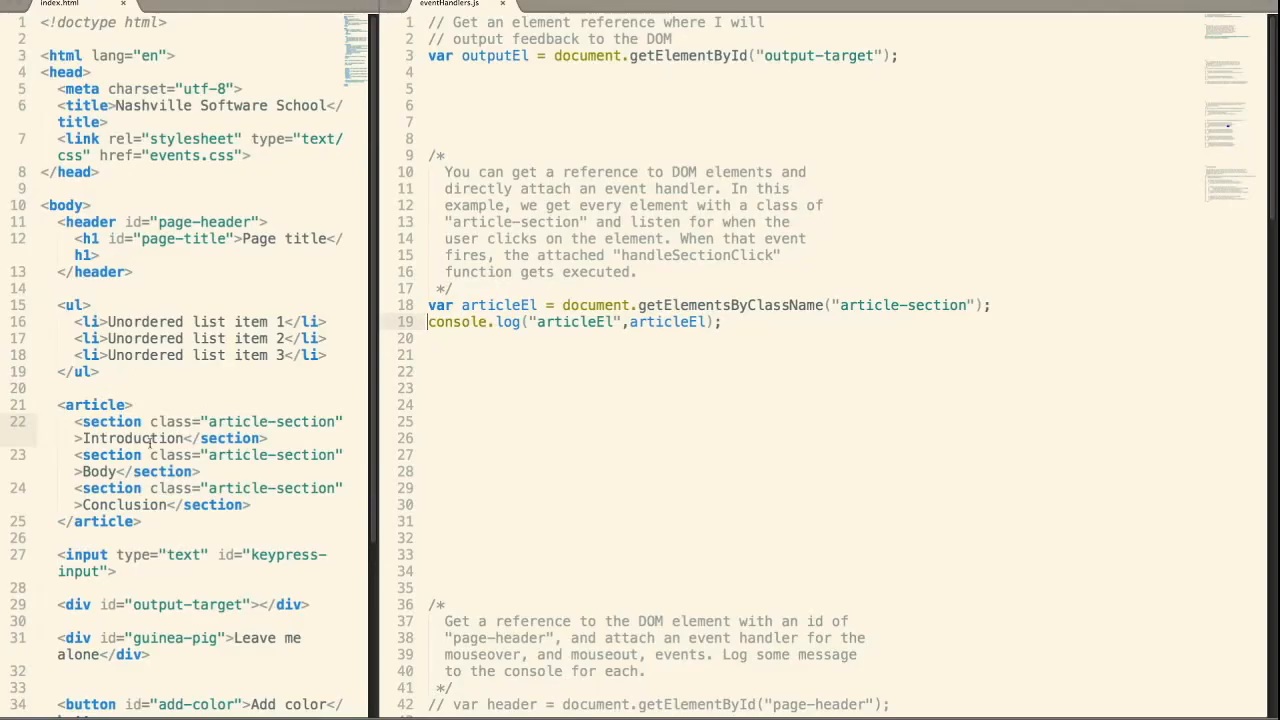
# Write handleSectionClick(MouseEvent) setting outputEl.innerHTML to the clicked section's text.
pyautogui.doubleClick(260, 421)
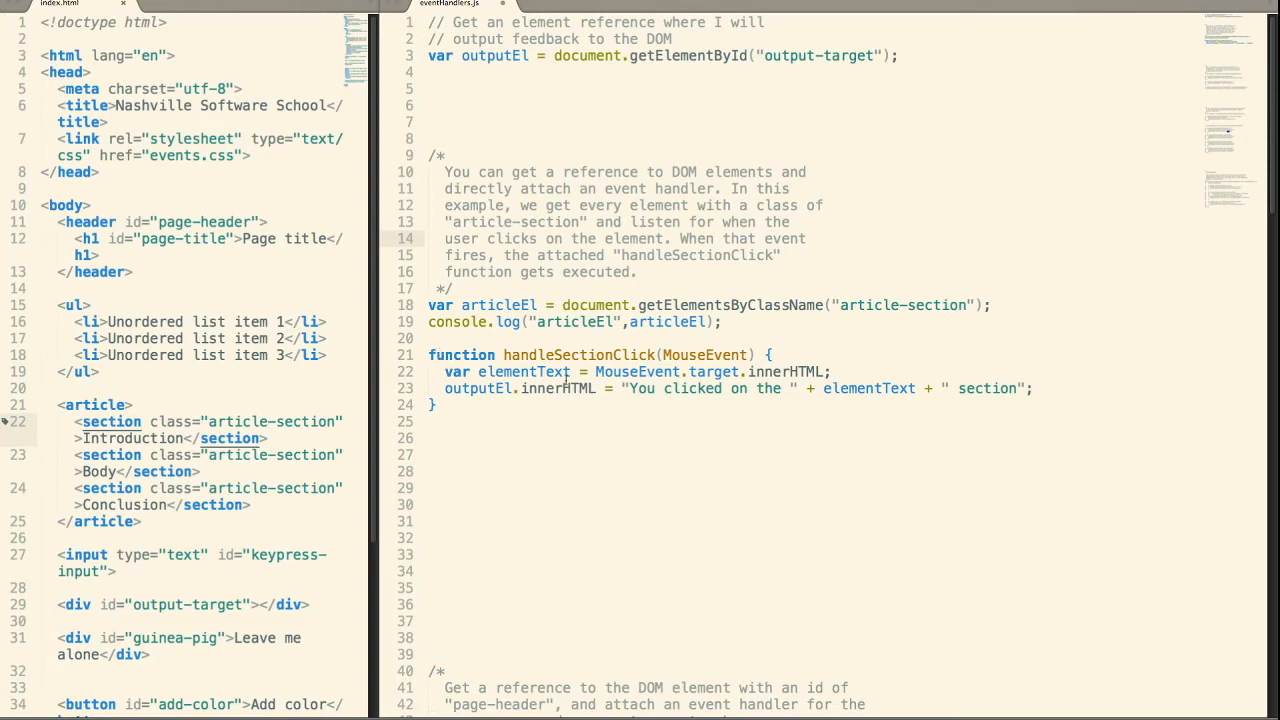
pyautogui.moveTo(562, 378)
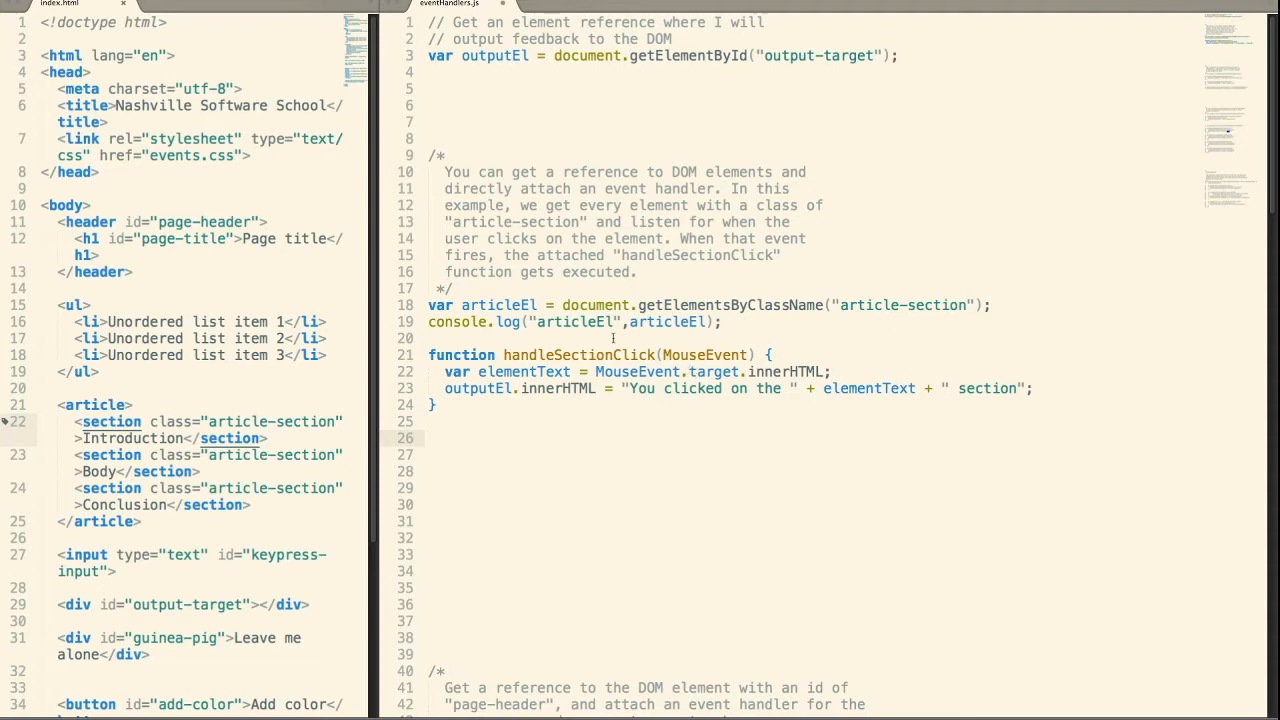
pyautogui.moveTo(664, 388)
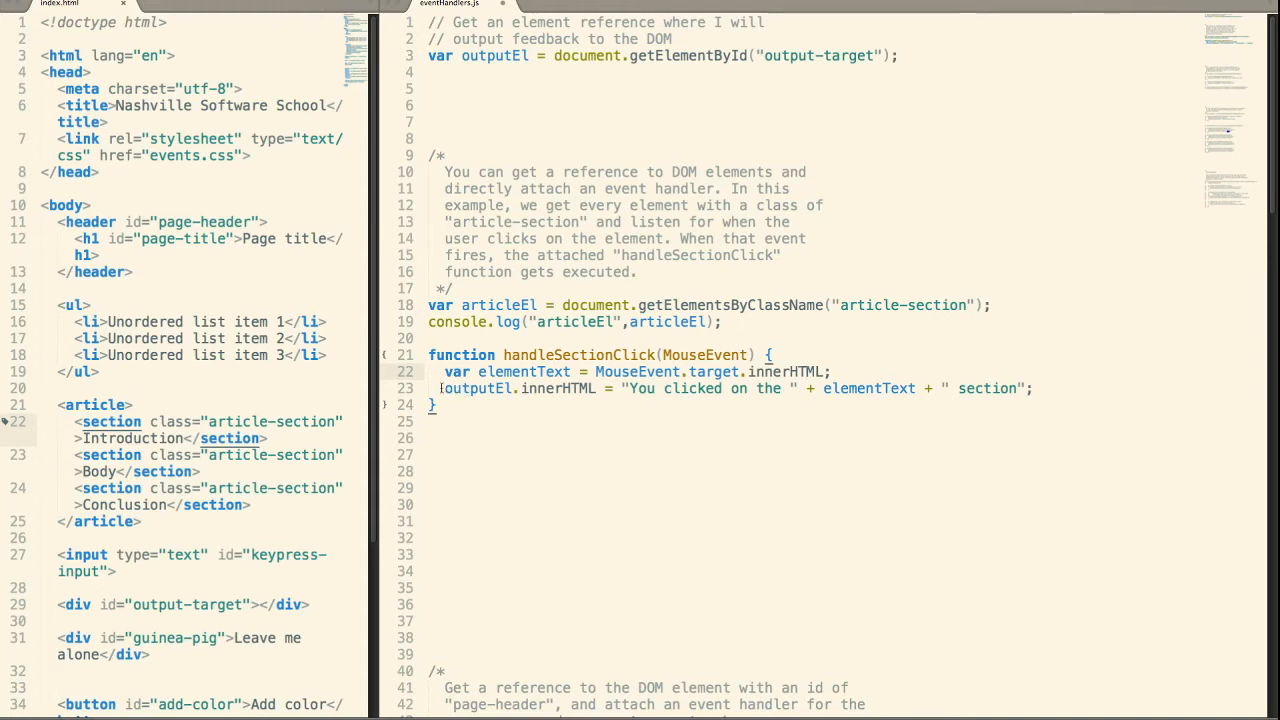
# Add a for loop attaching handleSectionClick as each articleEl item's click listener, and save.
pyautogui.doubleClick(477, 388)
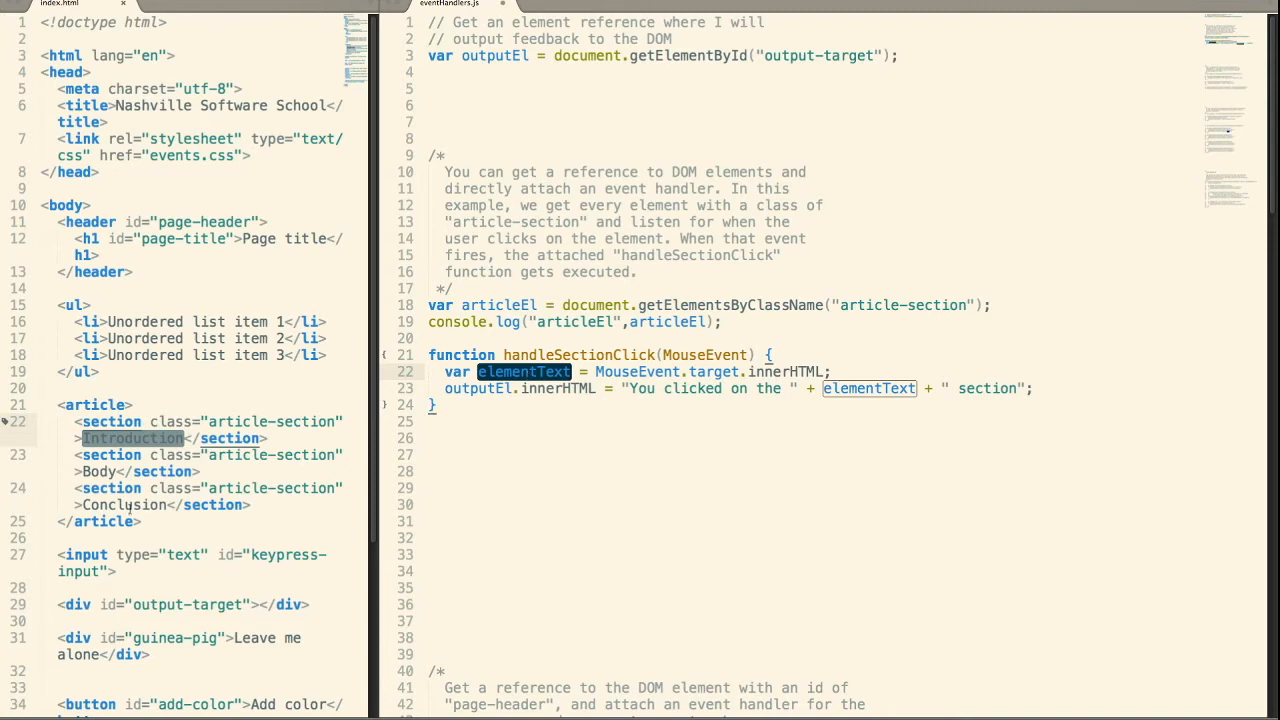
pyautogui.click(644, 405)
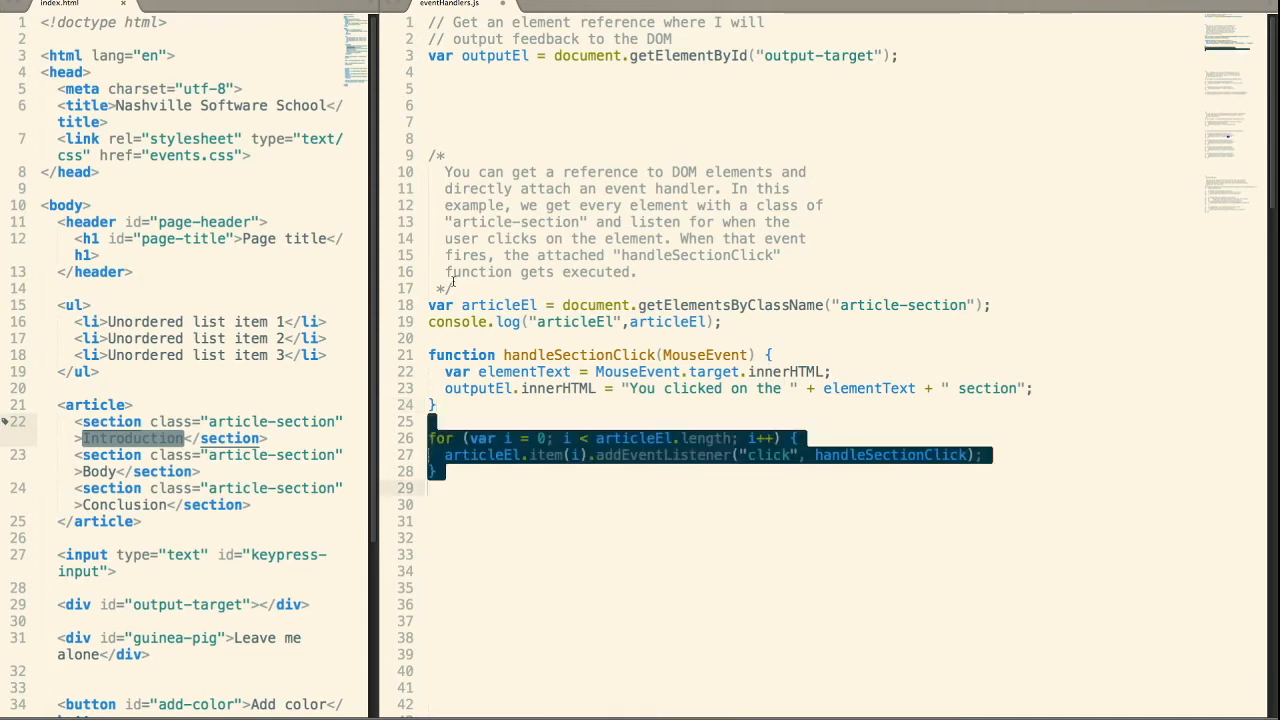
pyautogui.click(635, 537)
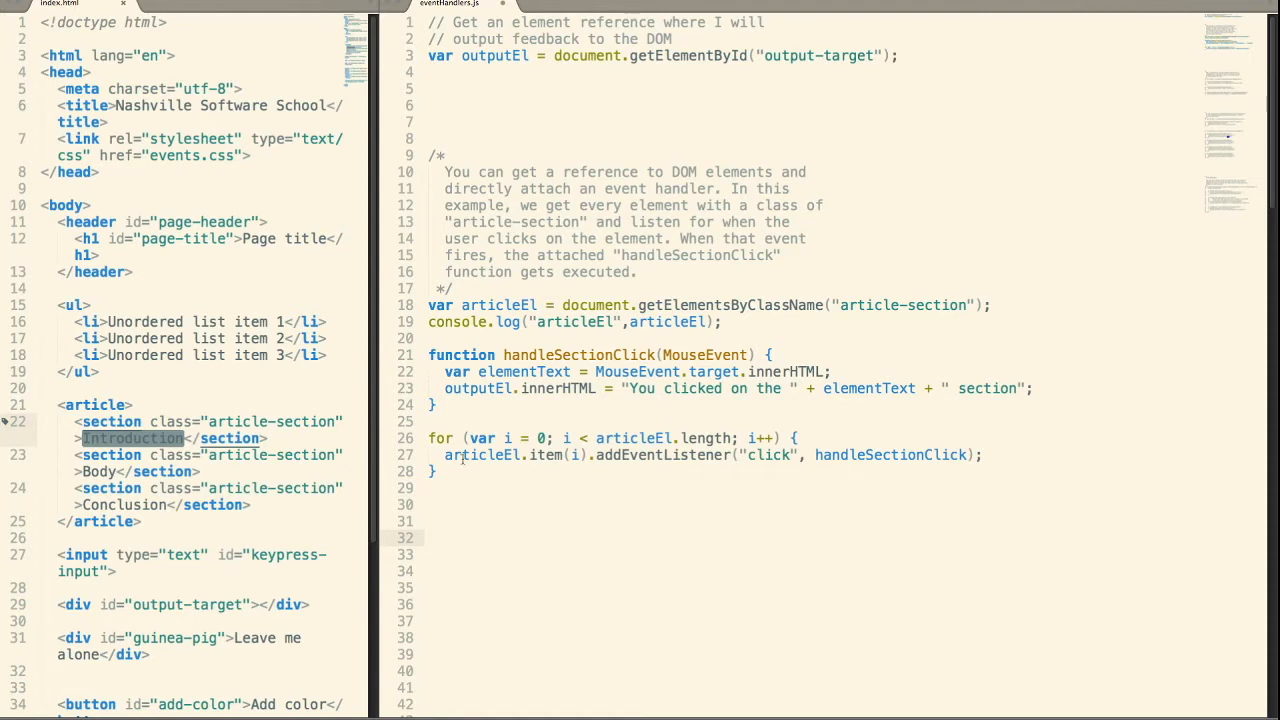
pyautogui.click(622, 488)
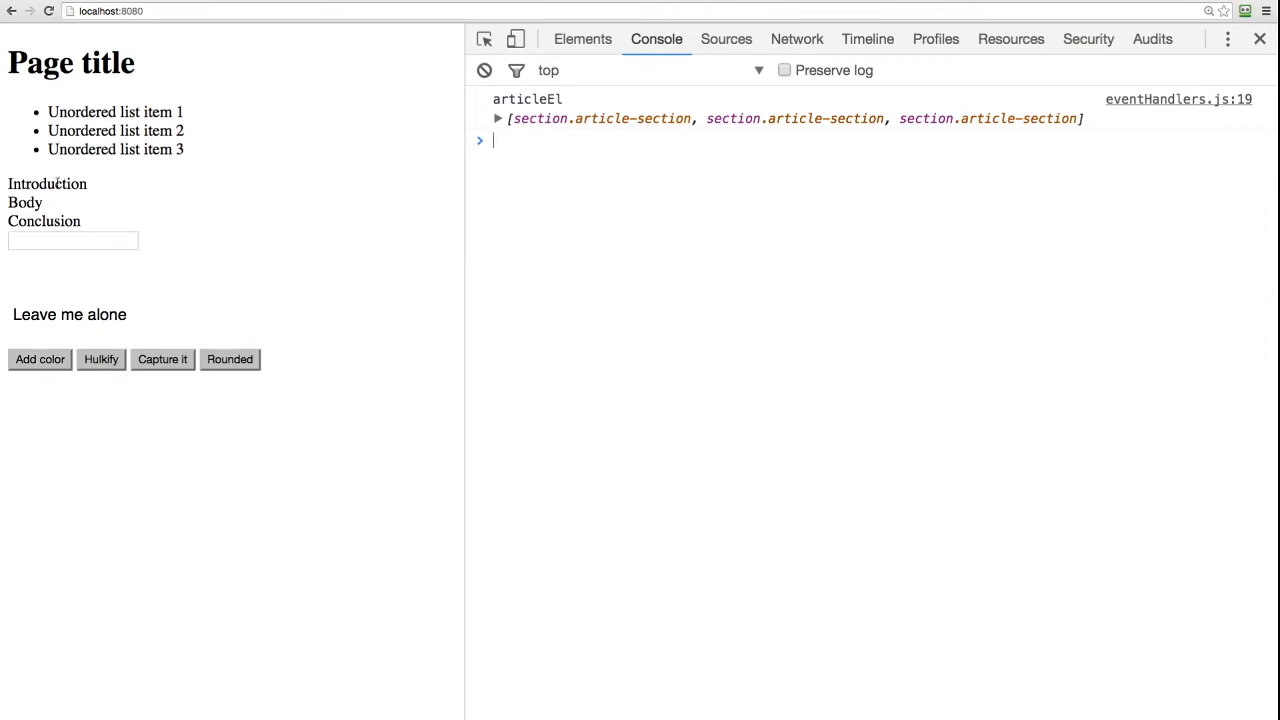
# Click the Introduction and Body sections to test the click messages.
pyautogui.click(47, 184)
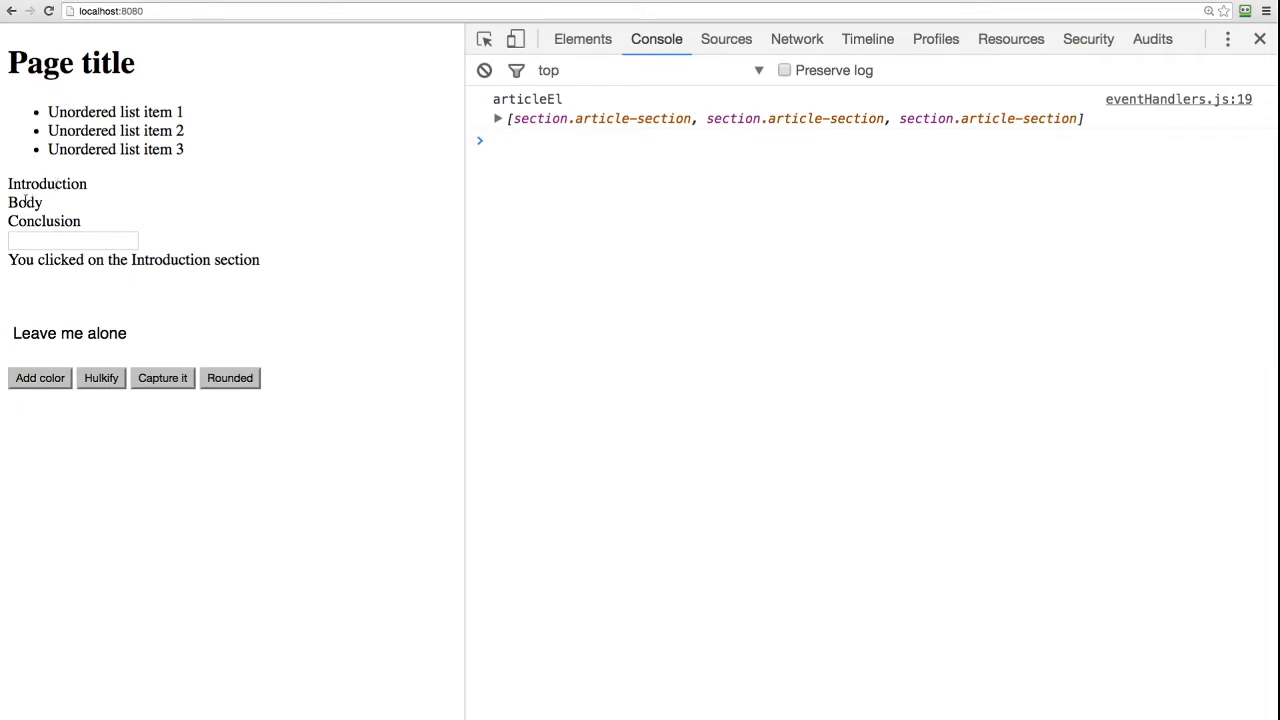
pyautogui.click(44, 221)
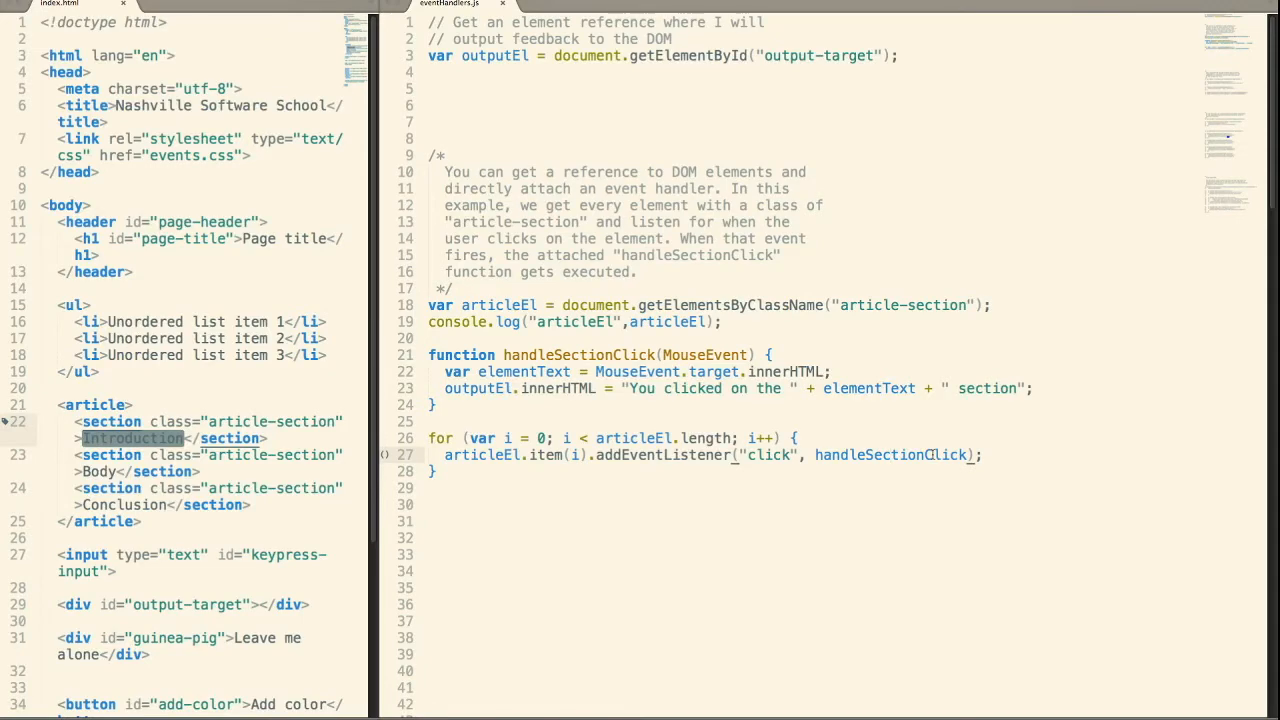
# Uncomment var header and handleHeaderMouseOver, writing "You moved your mouse over me" to outputEl.
pyautogui.scroll(-3)
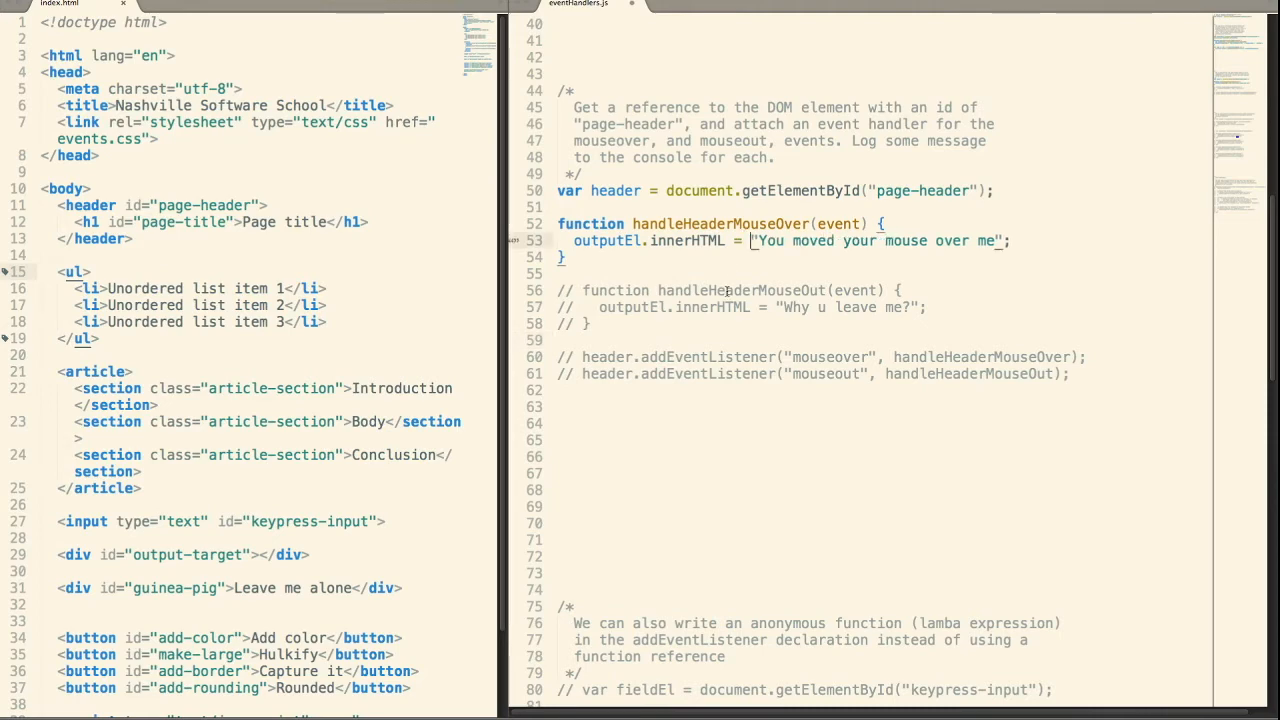
# Uncomment handleHeaderMouseOut on lines 56–58 and the header's mouseover listener line.
pyautogui.scroll(-3)
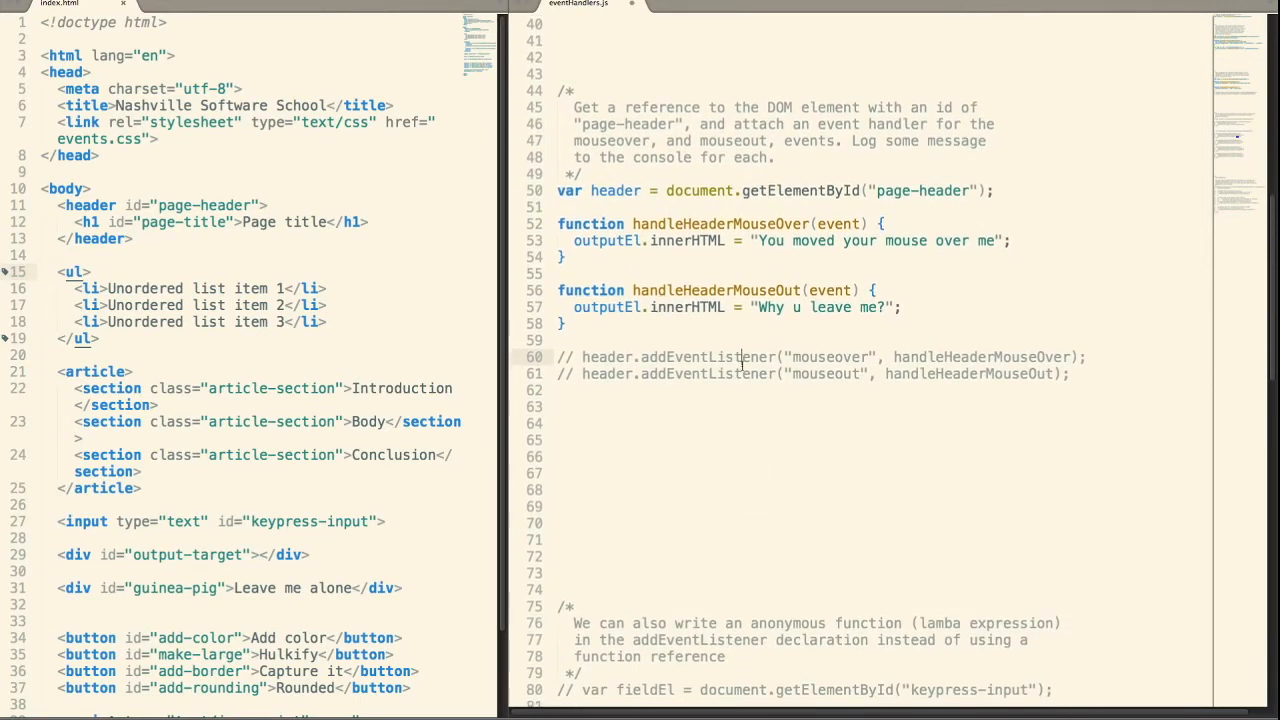
pyautogui.click(573, 357)
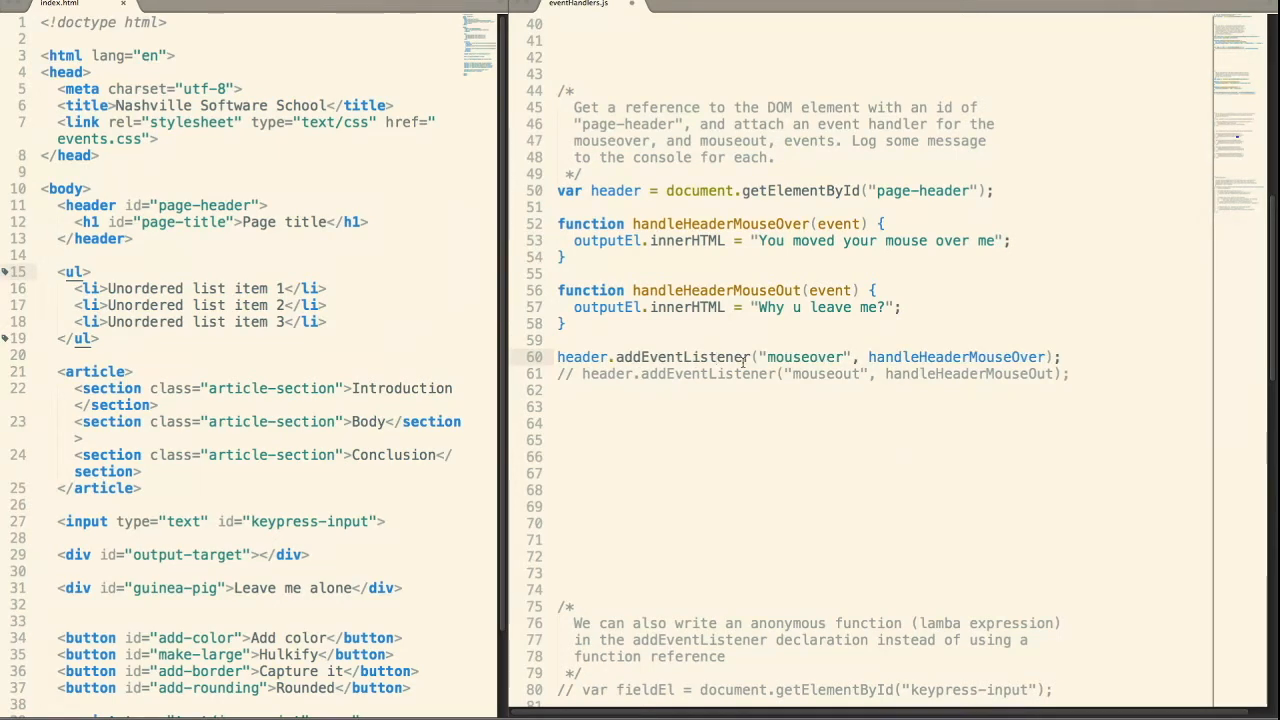
pyautogui.click(700, 374)
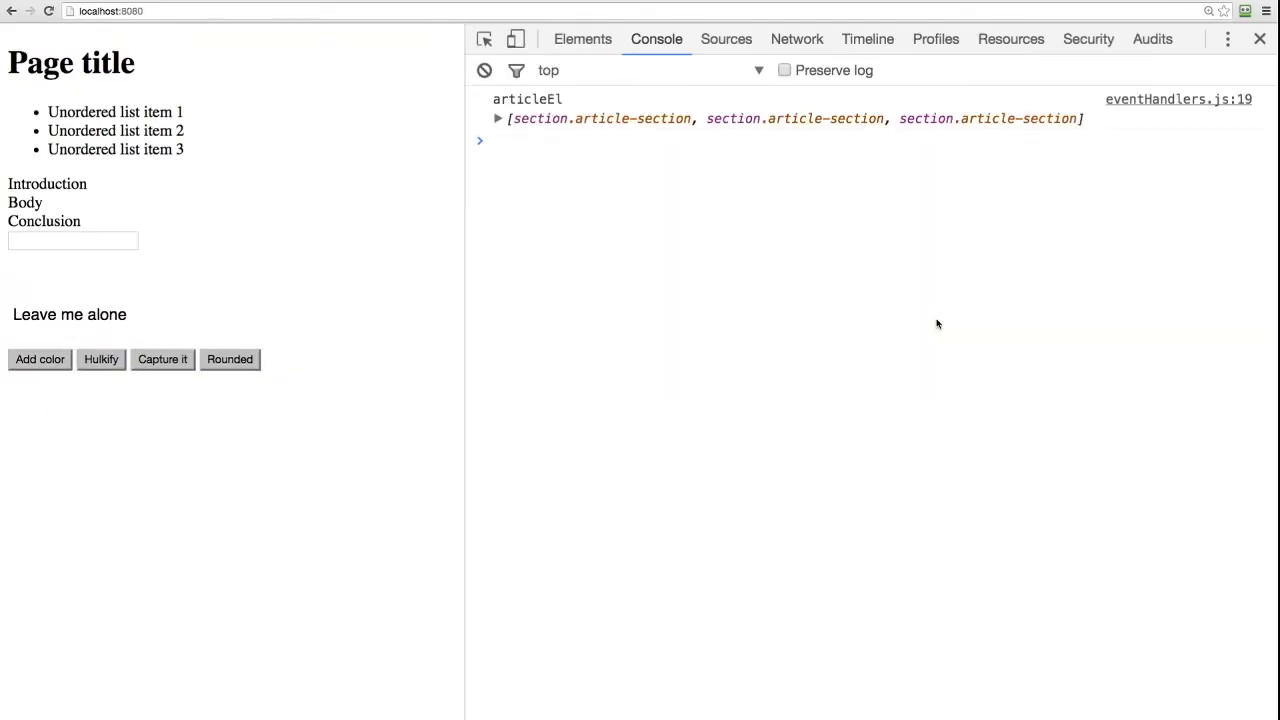
pyautogui.moveTo(459, 196)
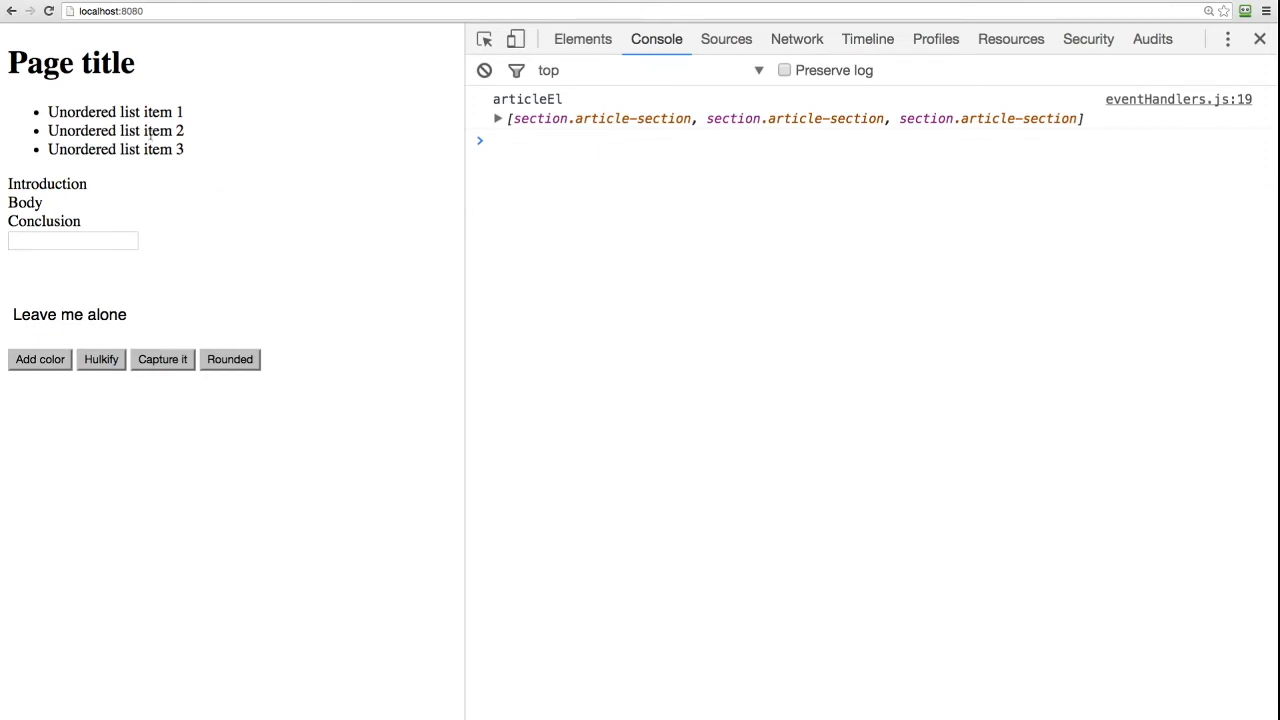
pyautogui.moveTo(146, 234)
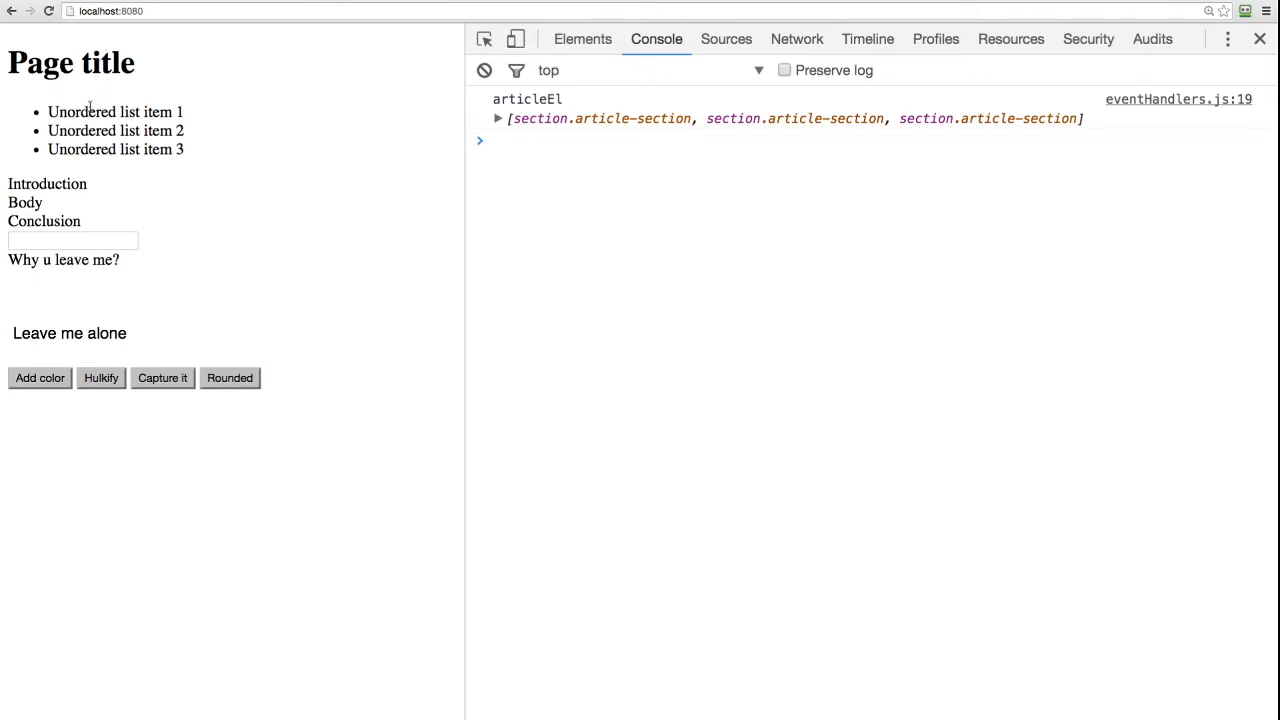
pyautogui.moveTo(63, 259)
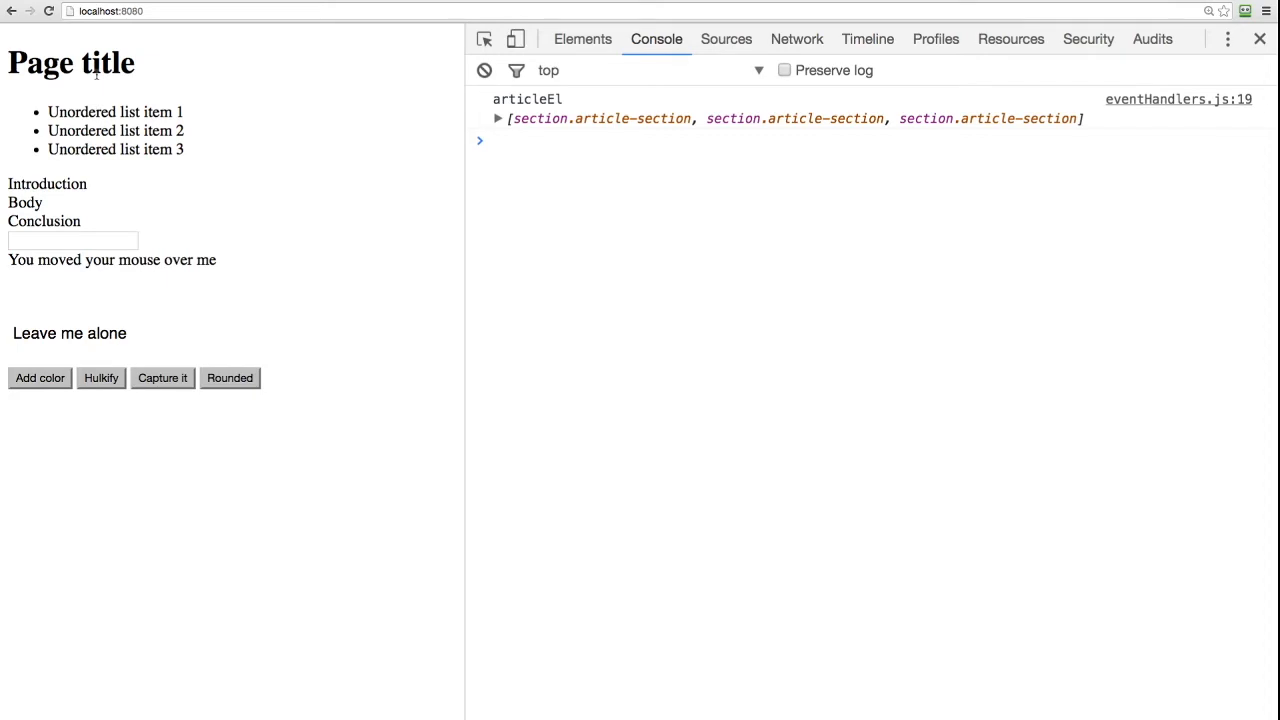
pyautogui.moveTo(363, 228)
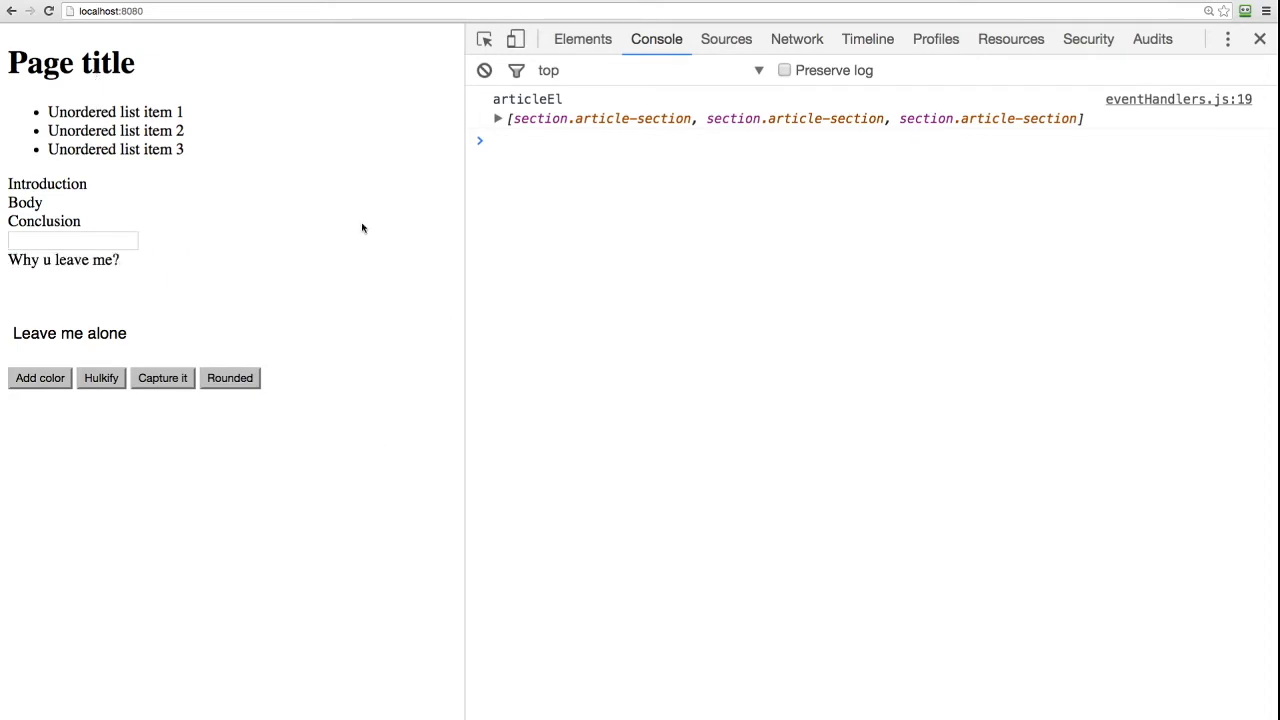
pyautogui.moveTo(146, 257)
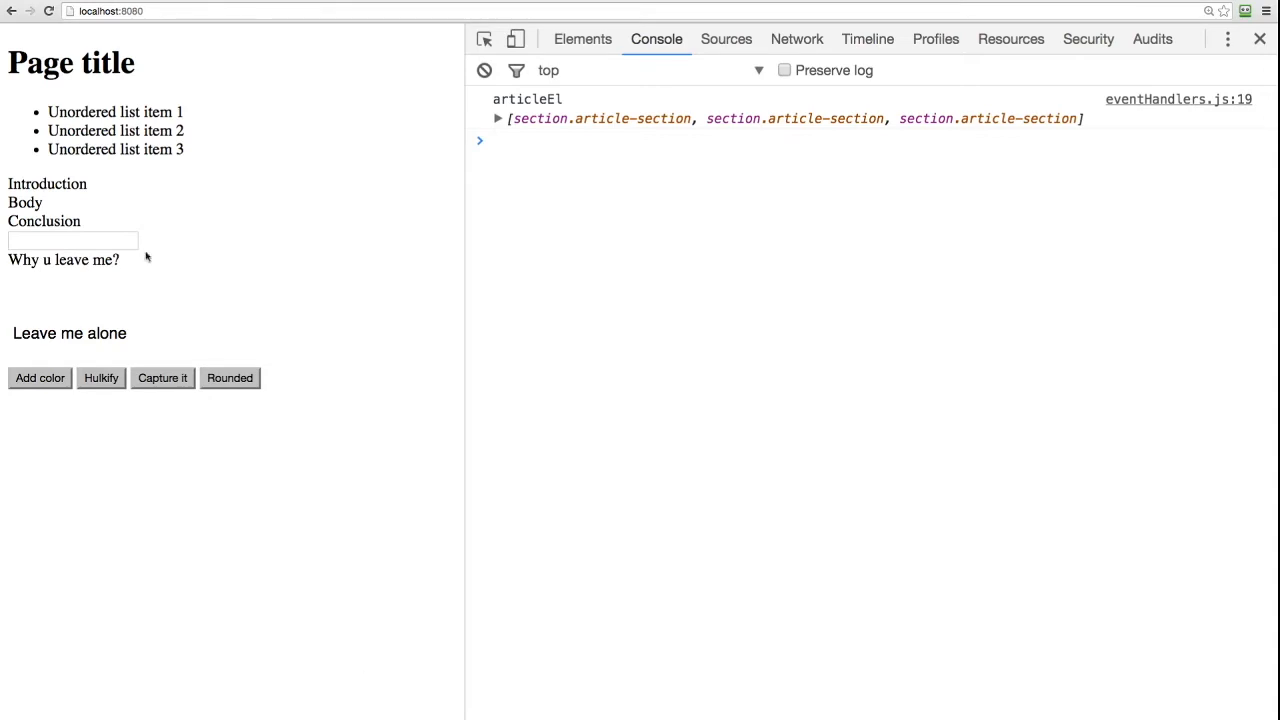
pyautogui.moveTo(250, 490)
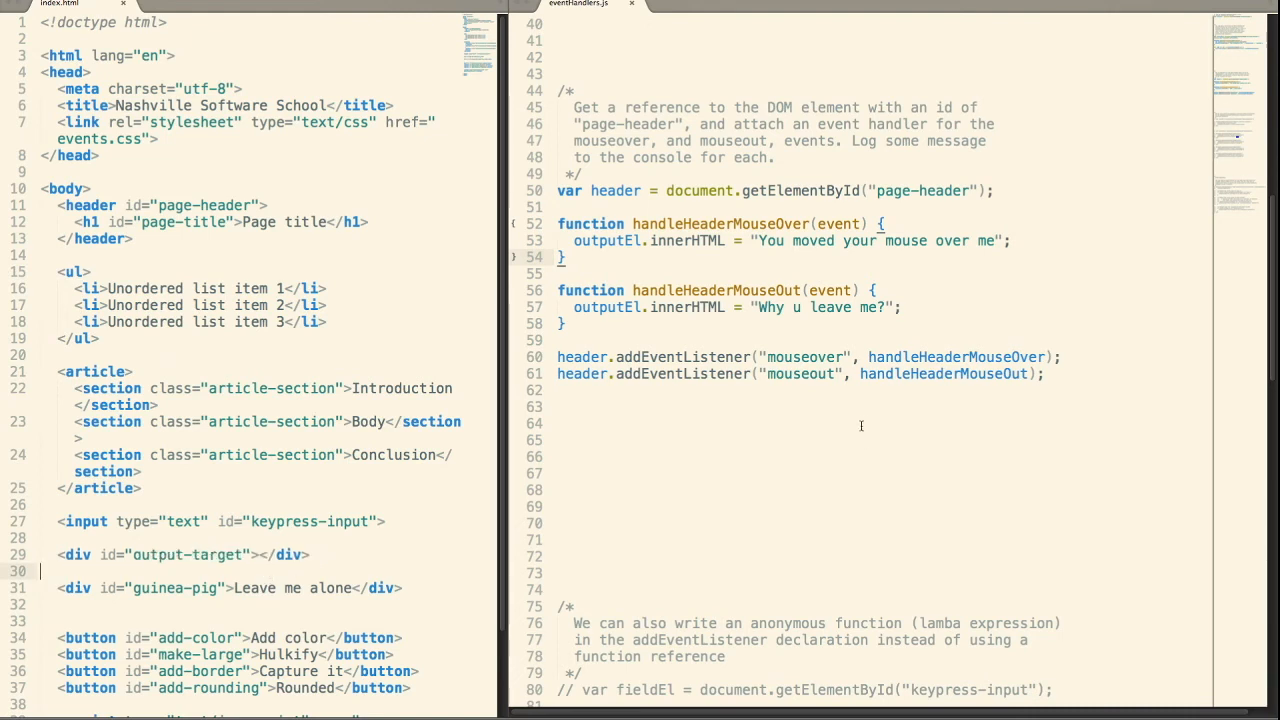
# Uncomment lines 80–85 so the fieldEl listener mirrors the input value into outputEl.
pyautogui.scroll(-3)
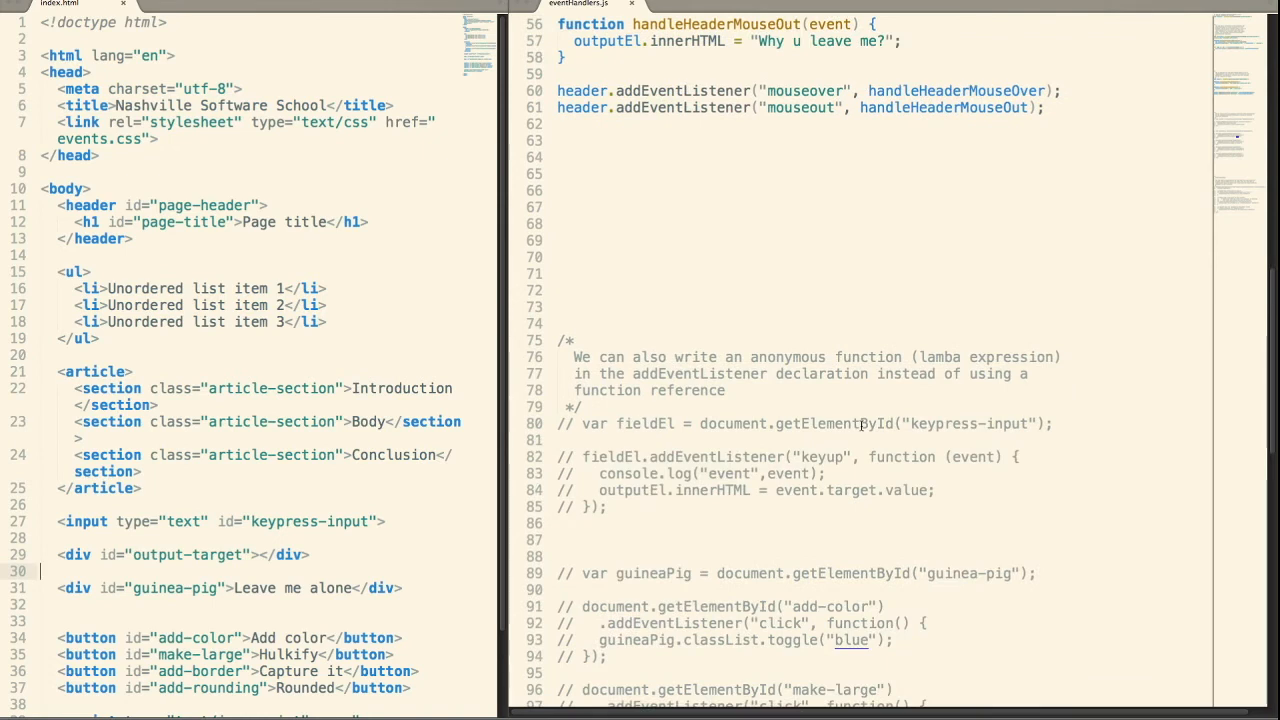
pyautogui.scroll(-3)
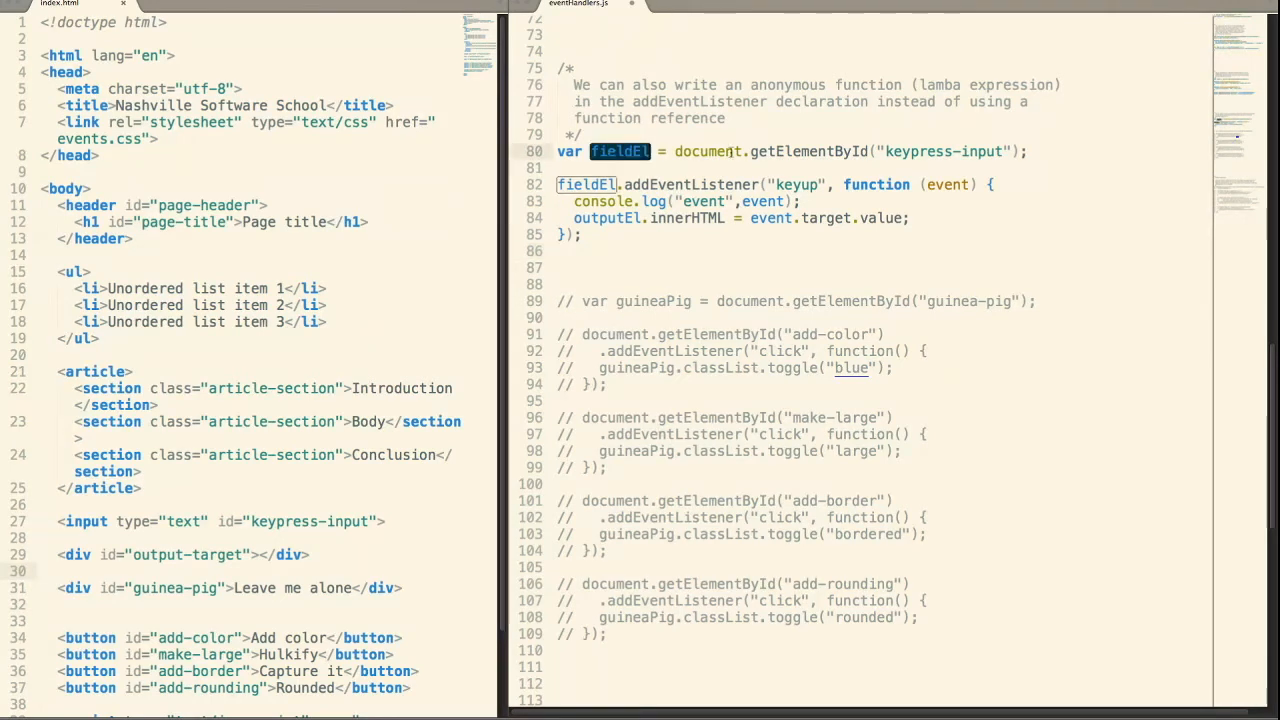
pyautogui.moveTo(997, 151)
pyautogui.write('down')
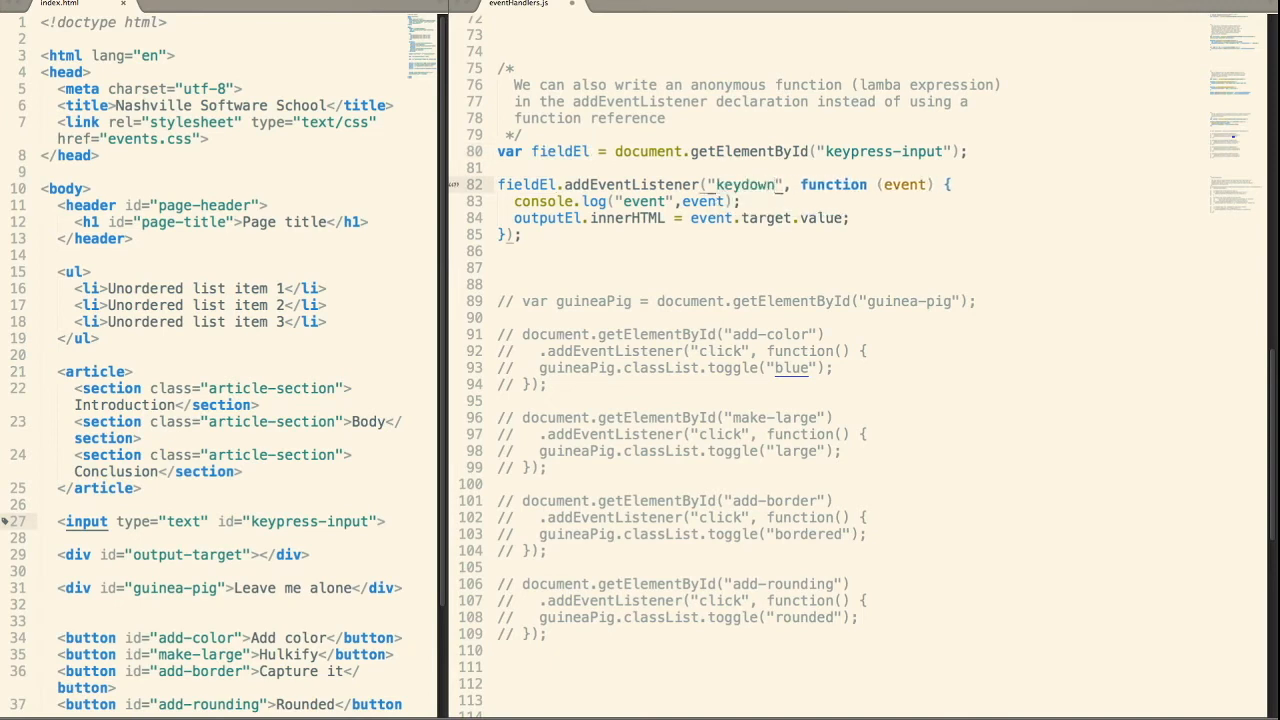
# Change the fieldEl event from keydown to keypress, then keyup, reviewing the event logging.
pyautogui.write('keypress')
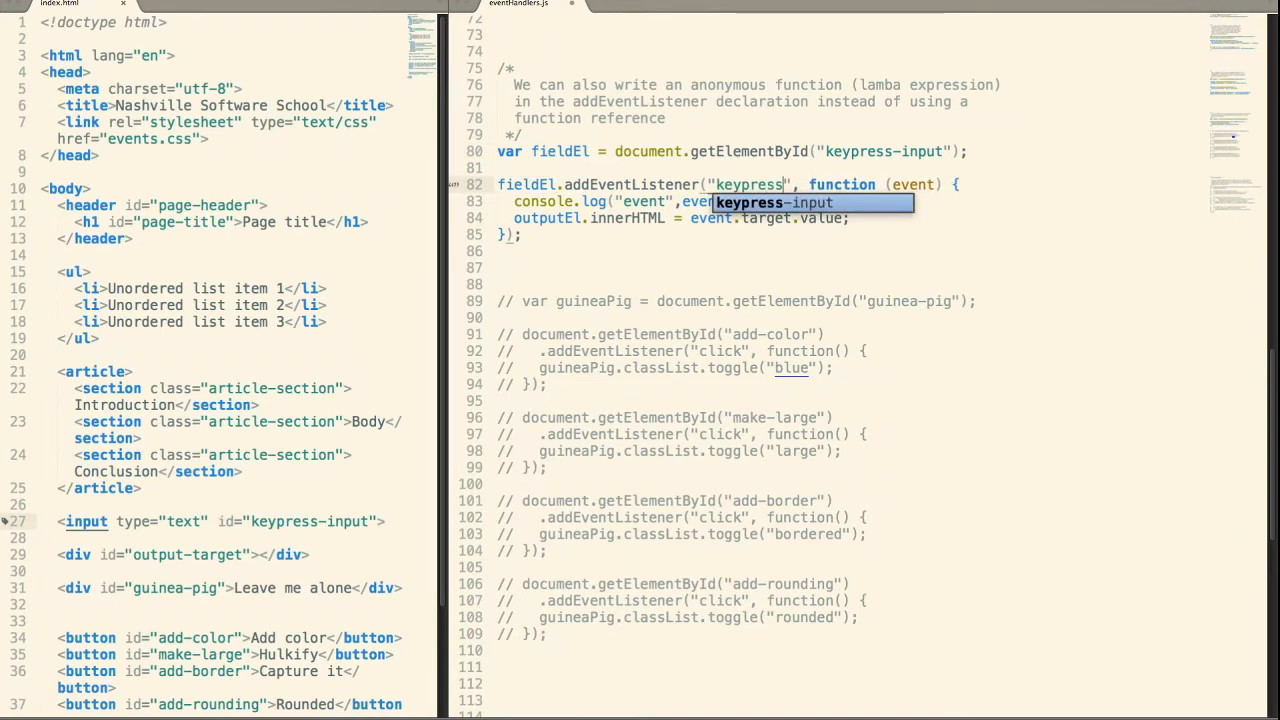
pyautogui.write('keyup')
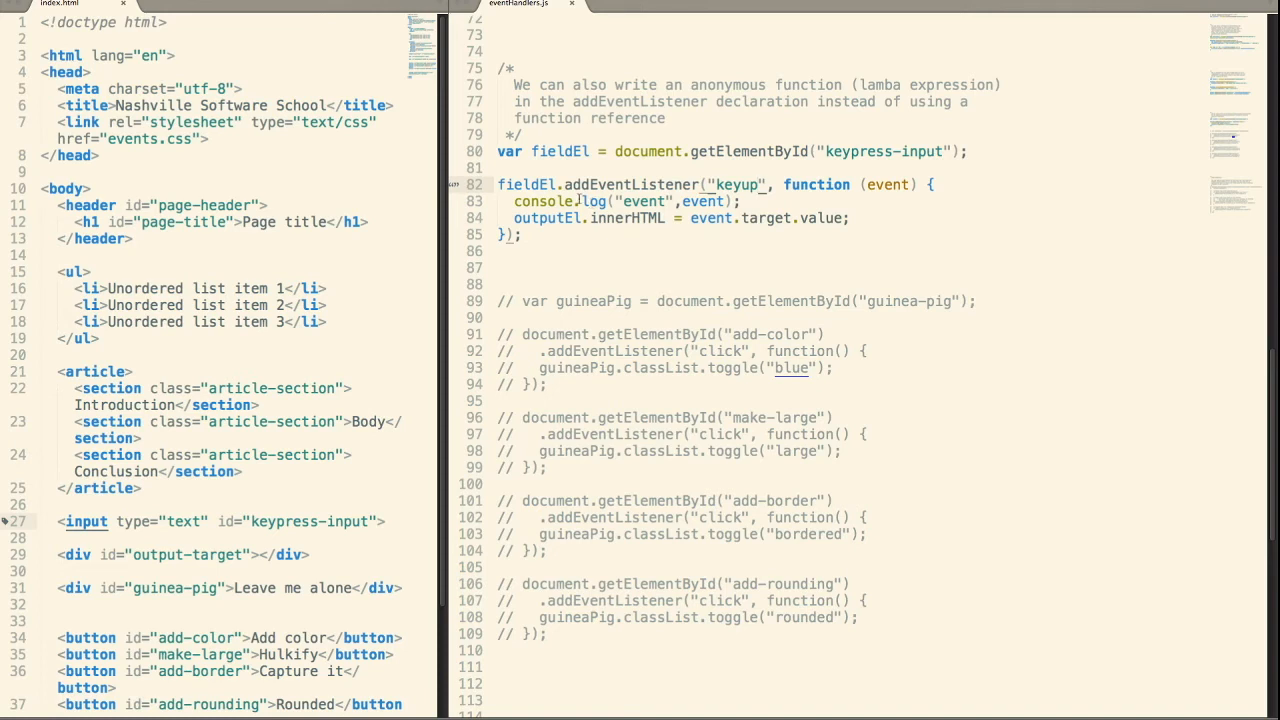
pyautogui.click(691, 267)
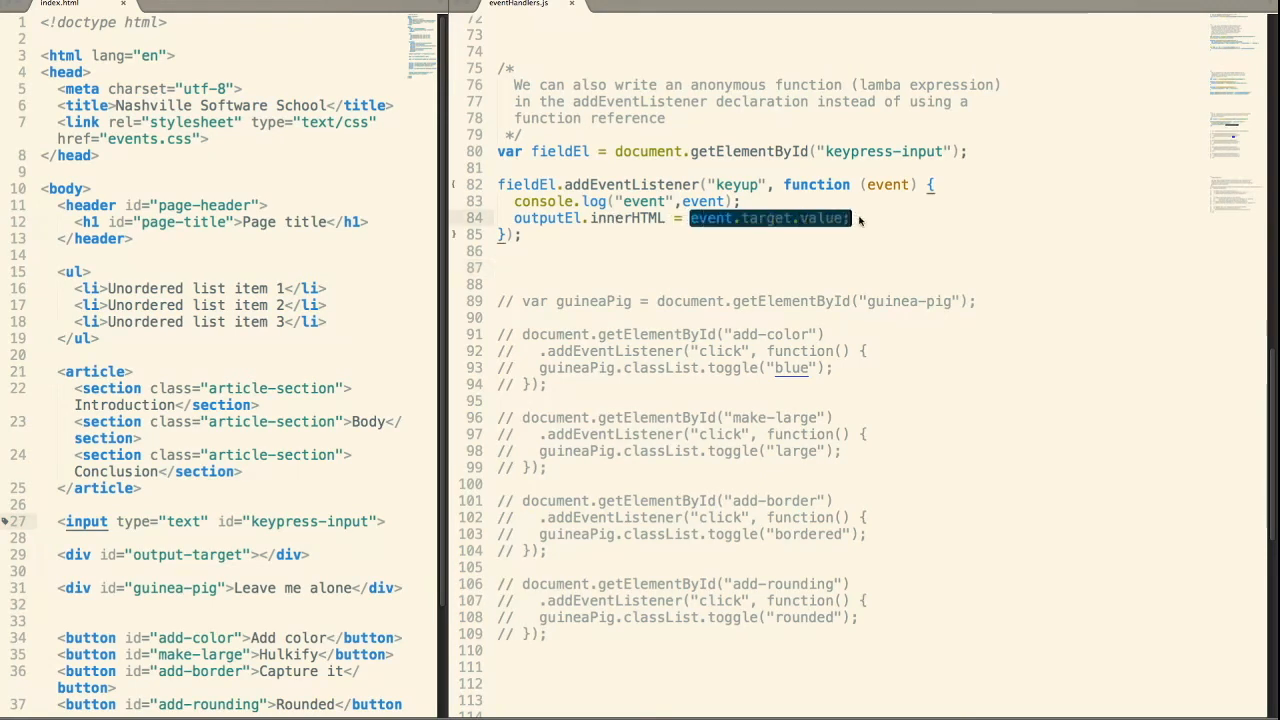
pyautogui.click(770, 218)
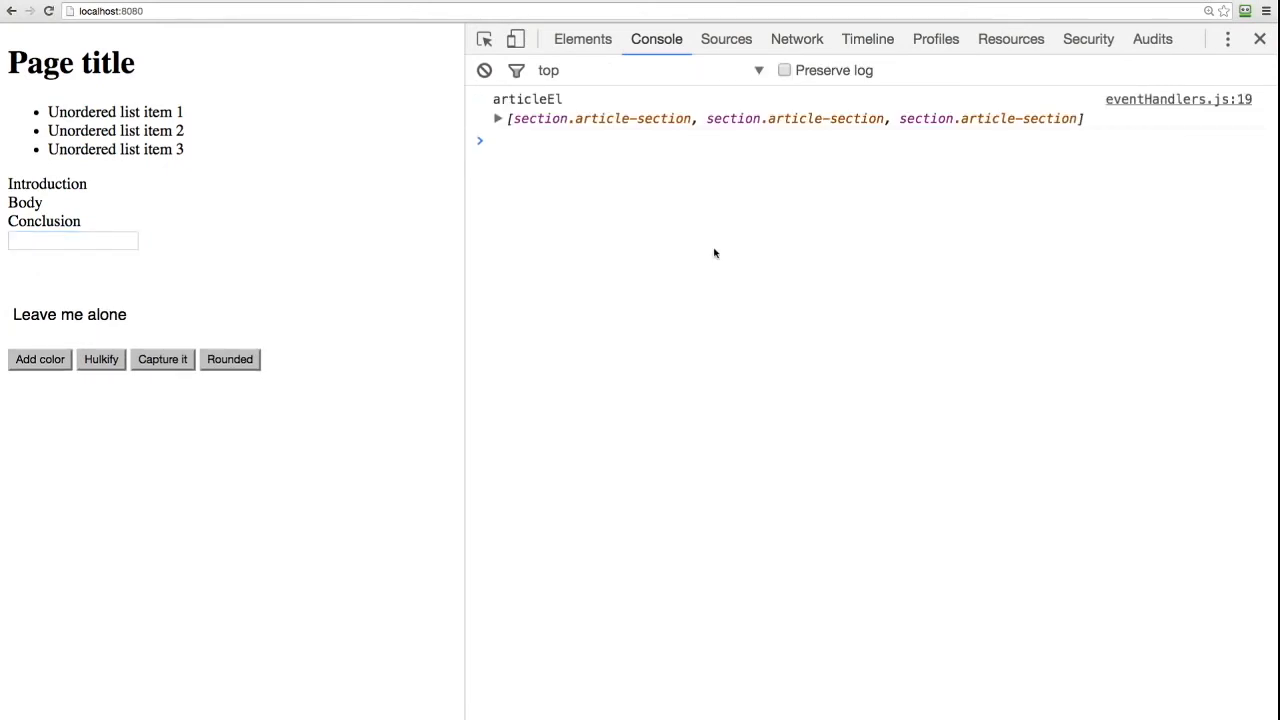
# Type "hi there NSS student" into the page's input field.
pyautogui.click(73, 241)
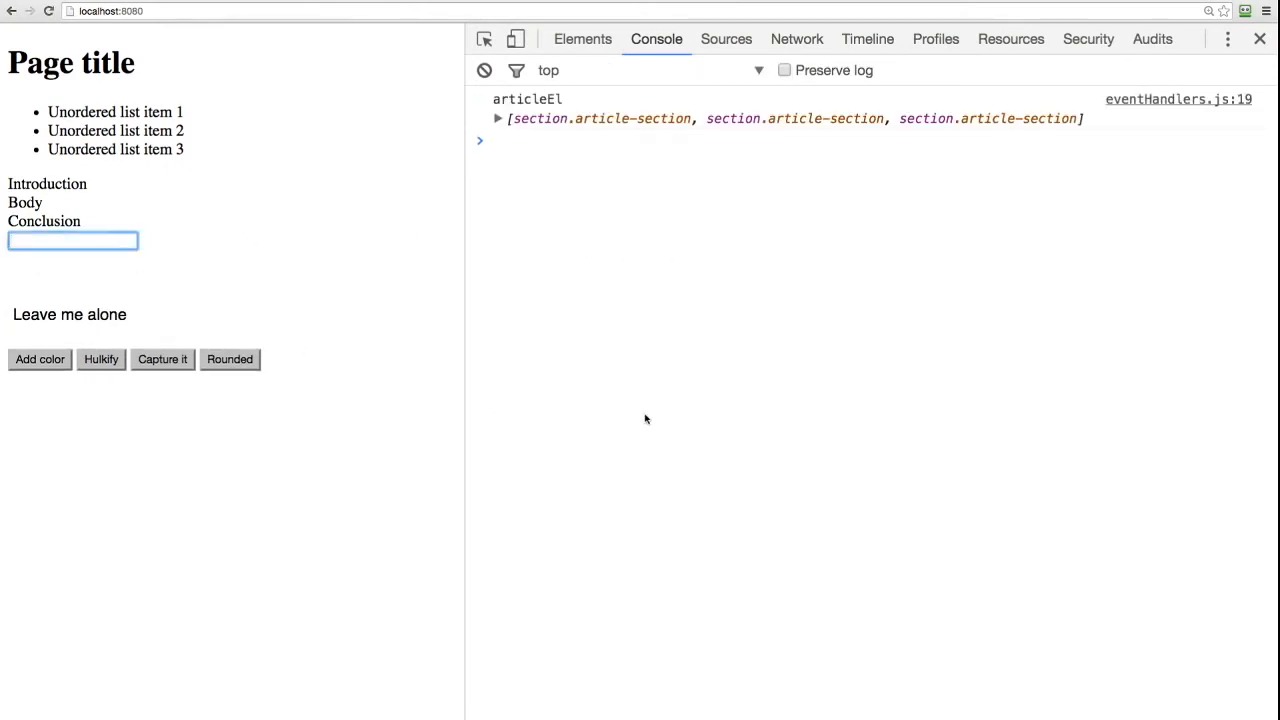
pyautogui.write('hi there')
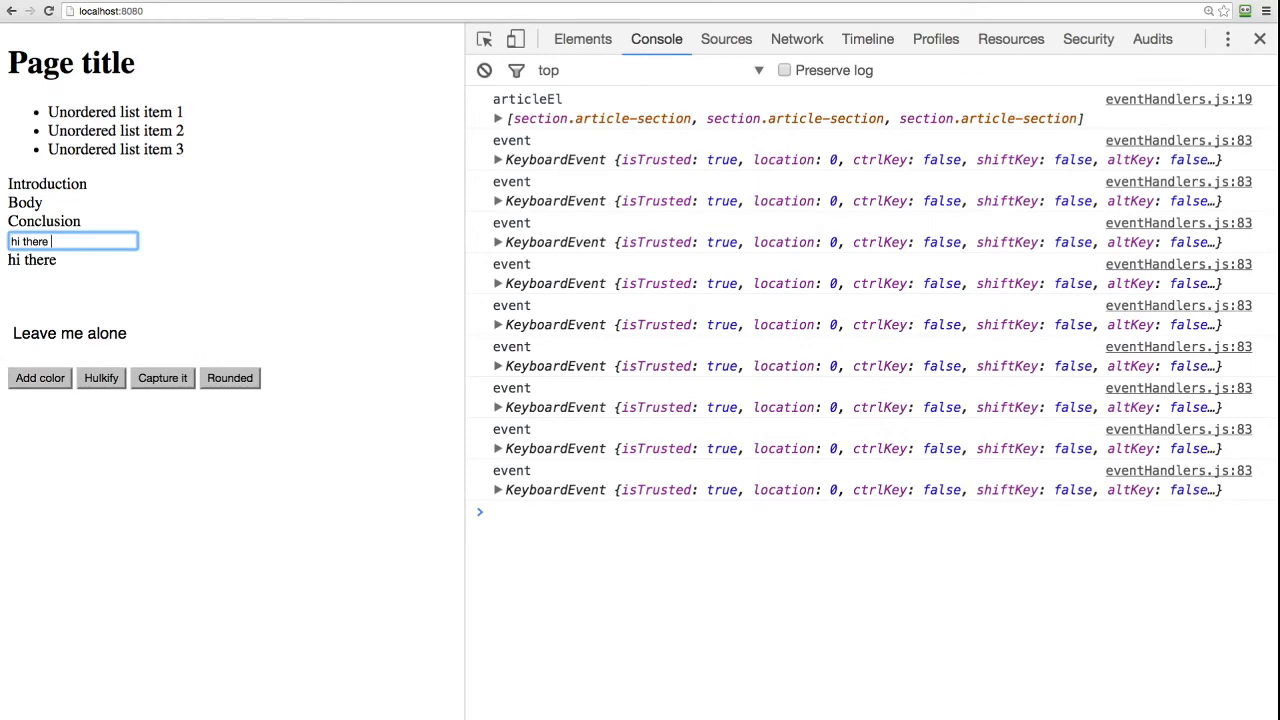
pyautogui.write('NSS stud')
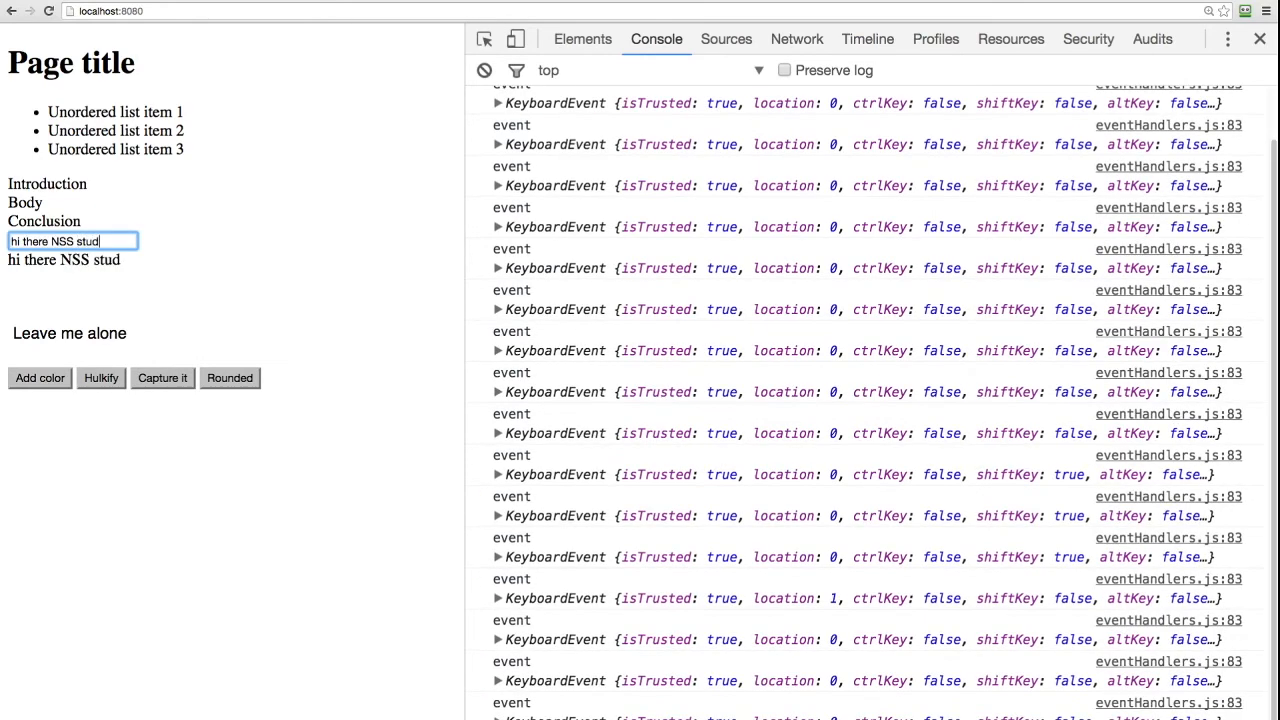
pyautogui.write('ent')
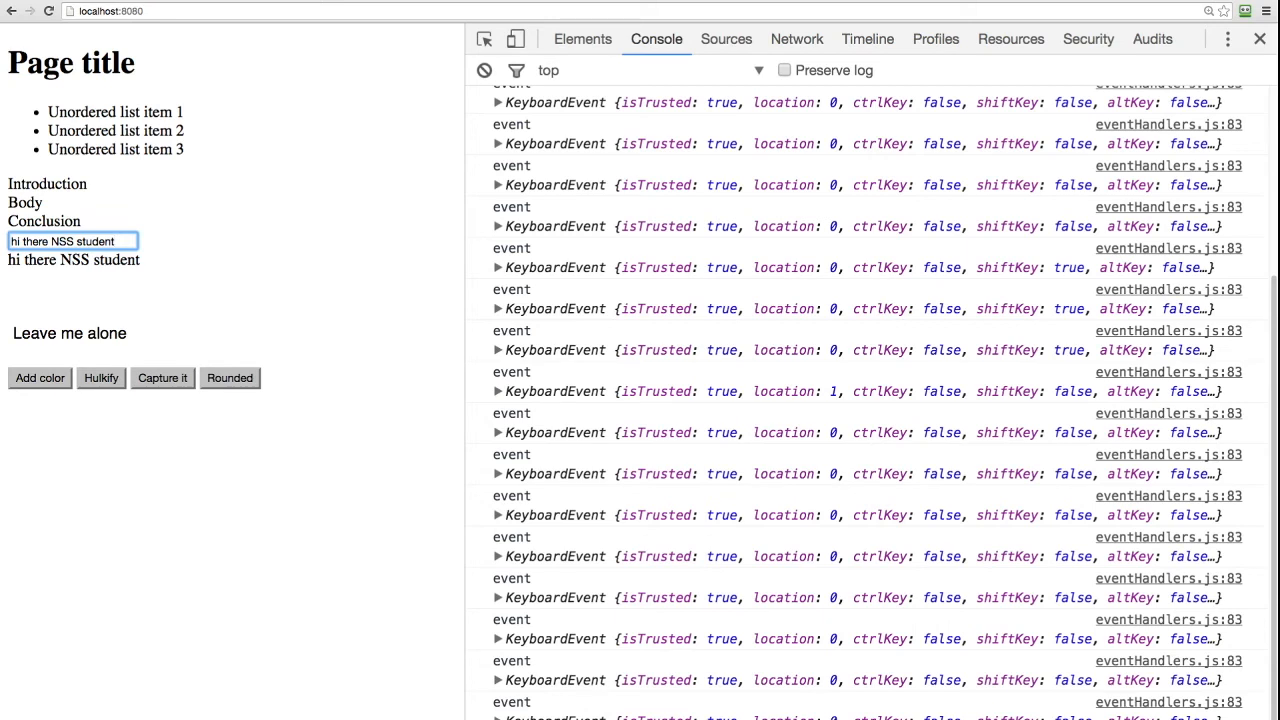
pyautogui.moveTo(662, 430)
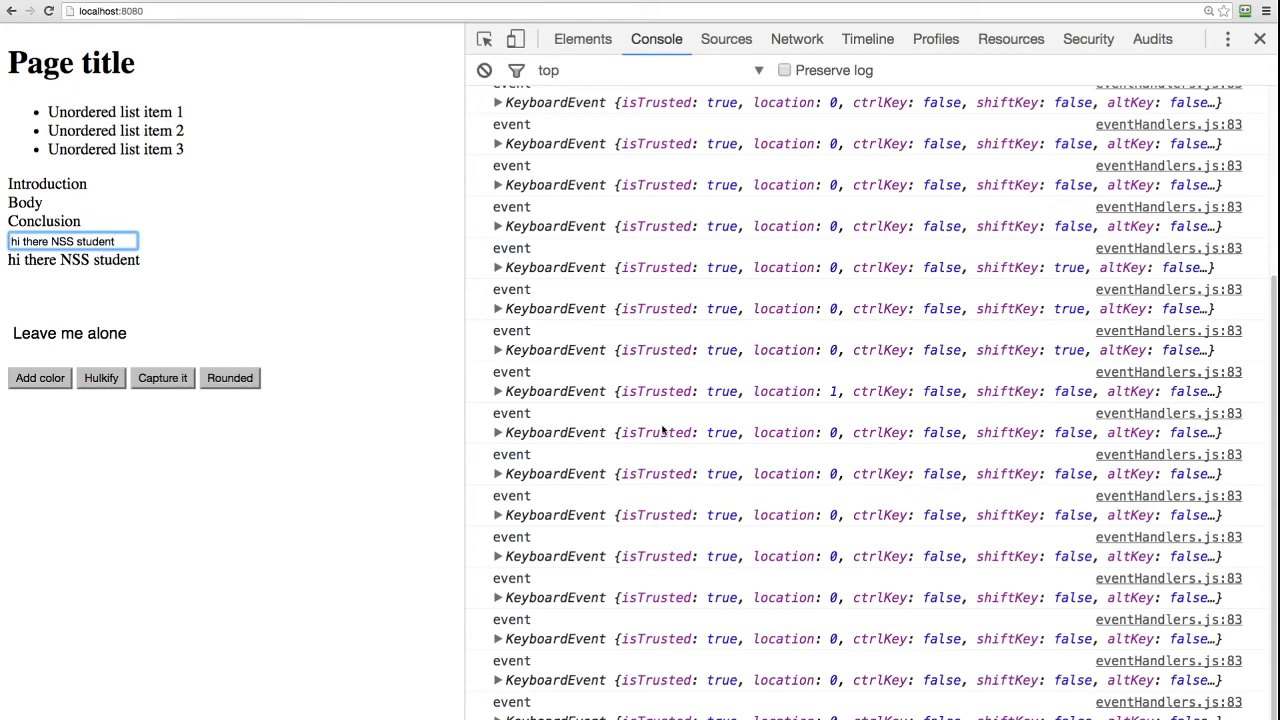
# Erase the typed text from the input field with Backspace.
pyautogui.press('Backspace')
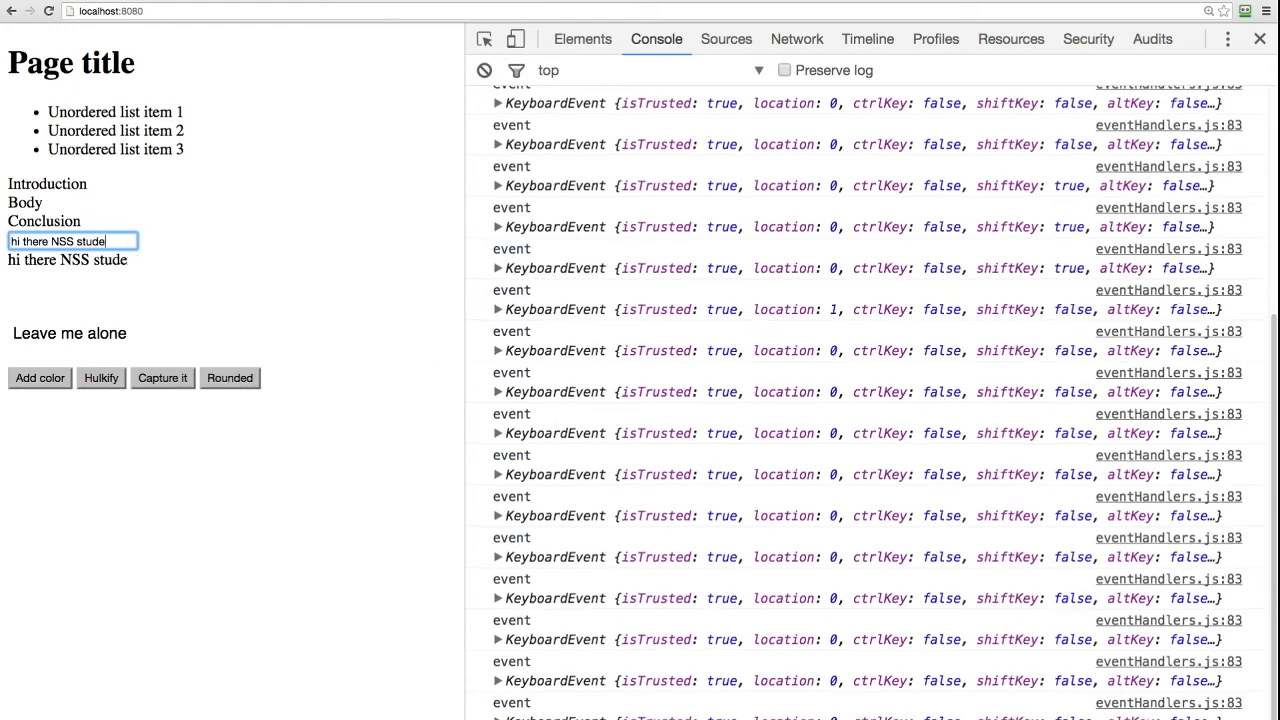
pyautogui.press('BackSpace')
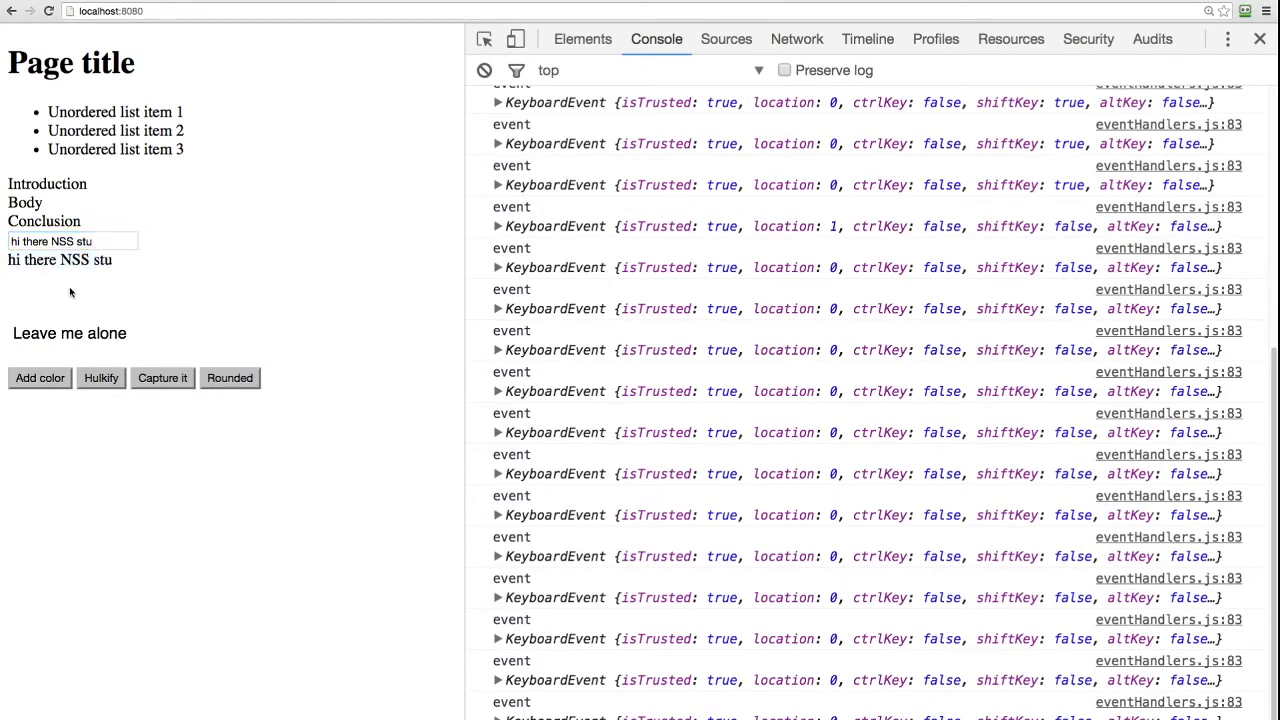
pyautogui.click(72, 241)
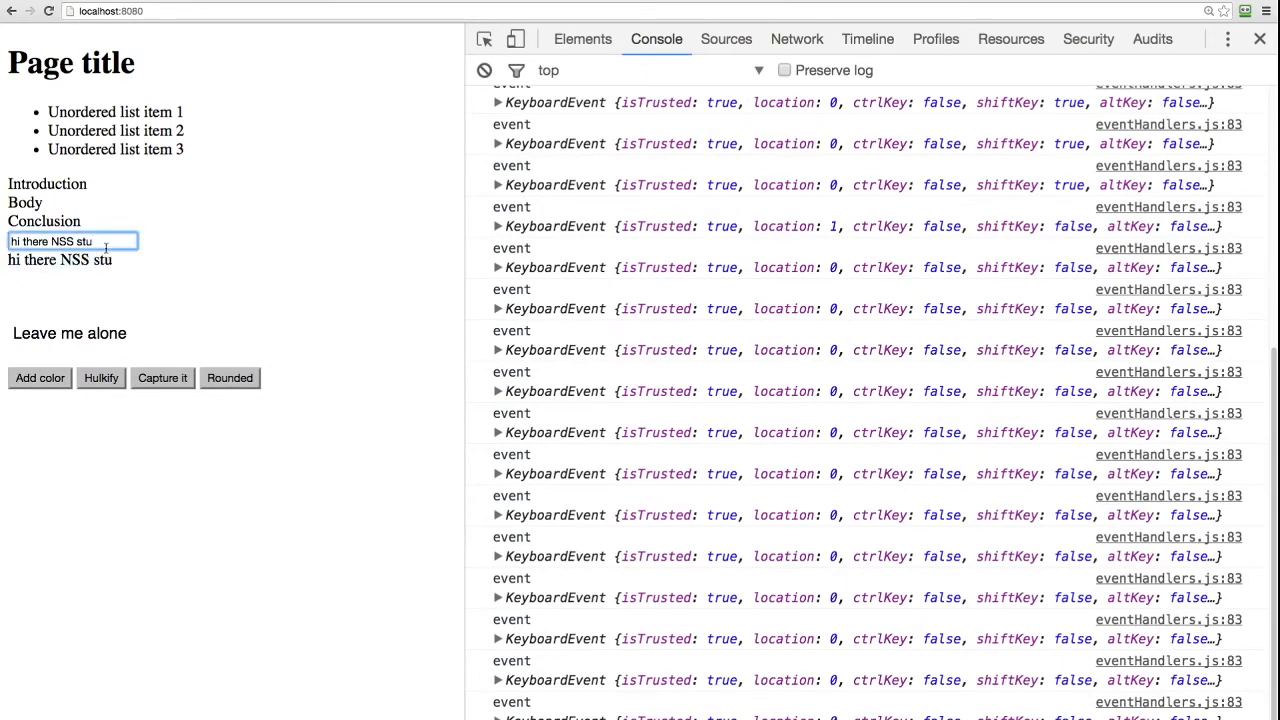
pyautogui.press('BackSpace')
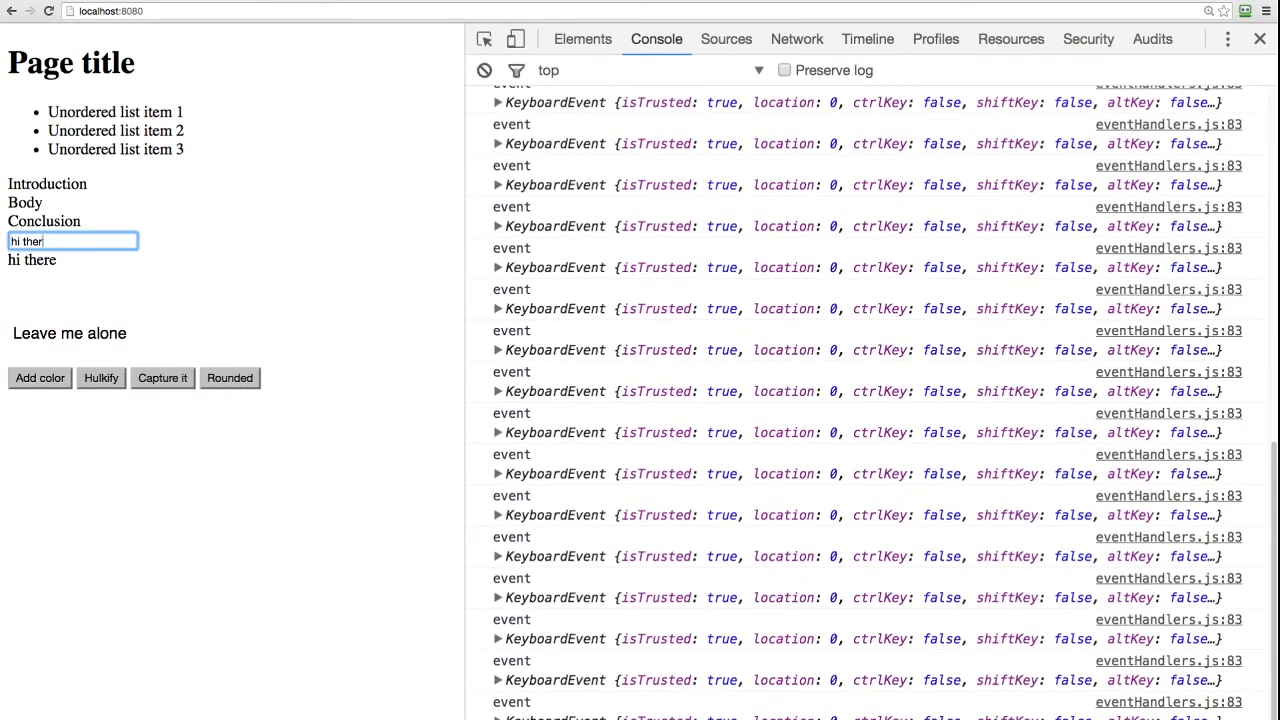
pyautogui.press('Backspace')
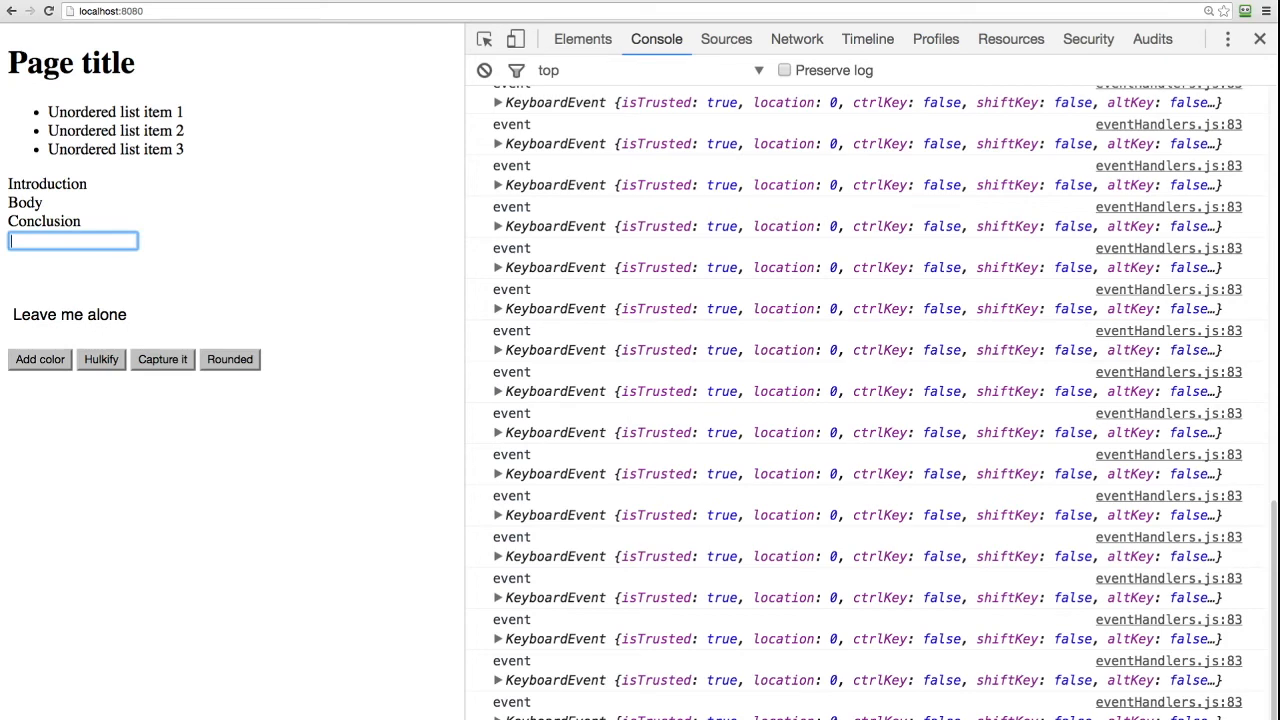
# Clear the console and type a capital H into the input field.
pyautogui.click(484, 70)
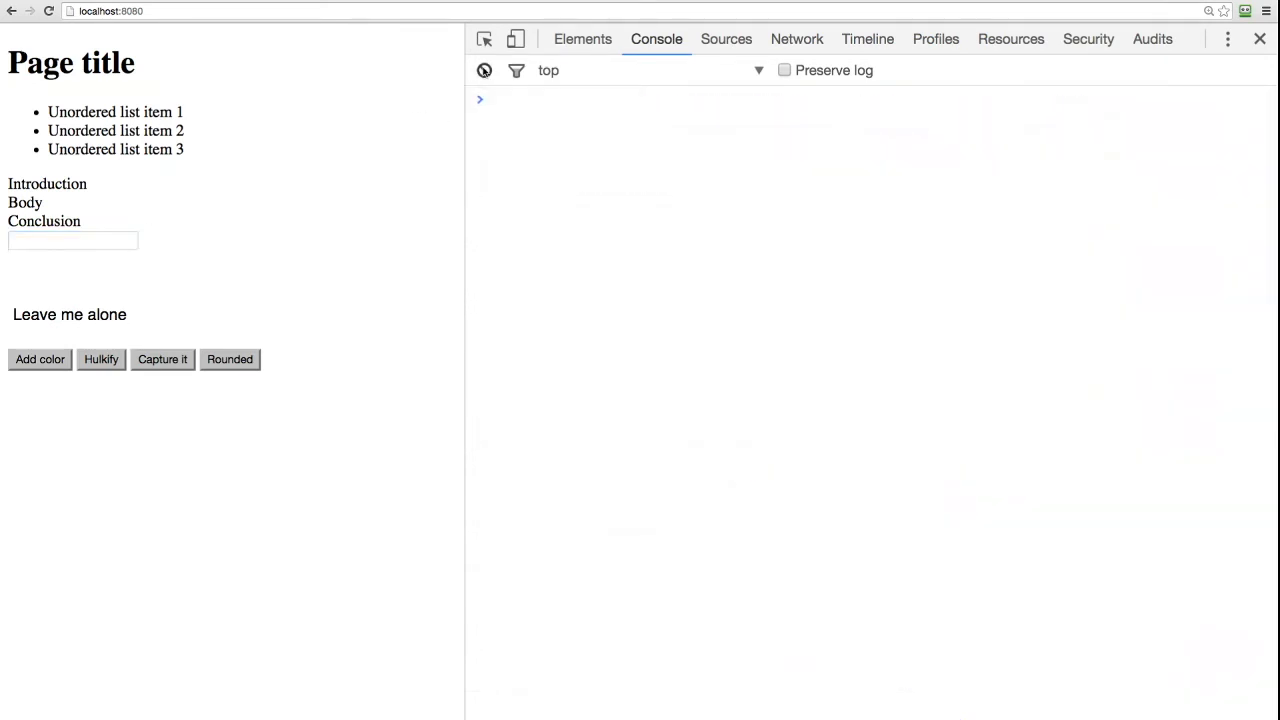
pyautogui.click(73, 241)
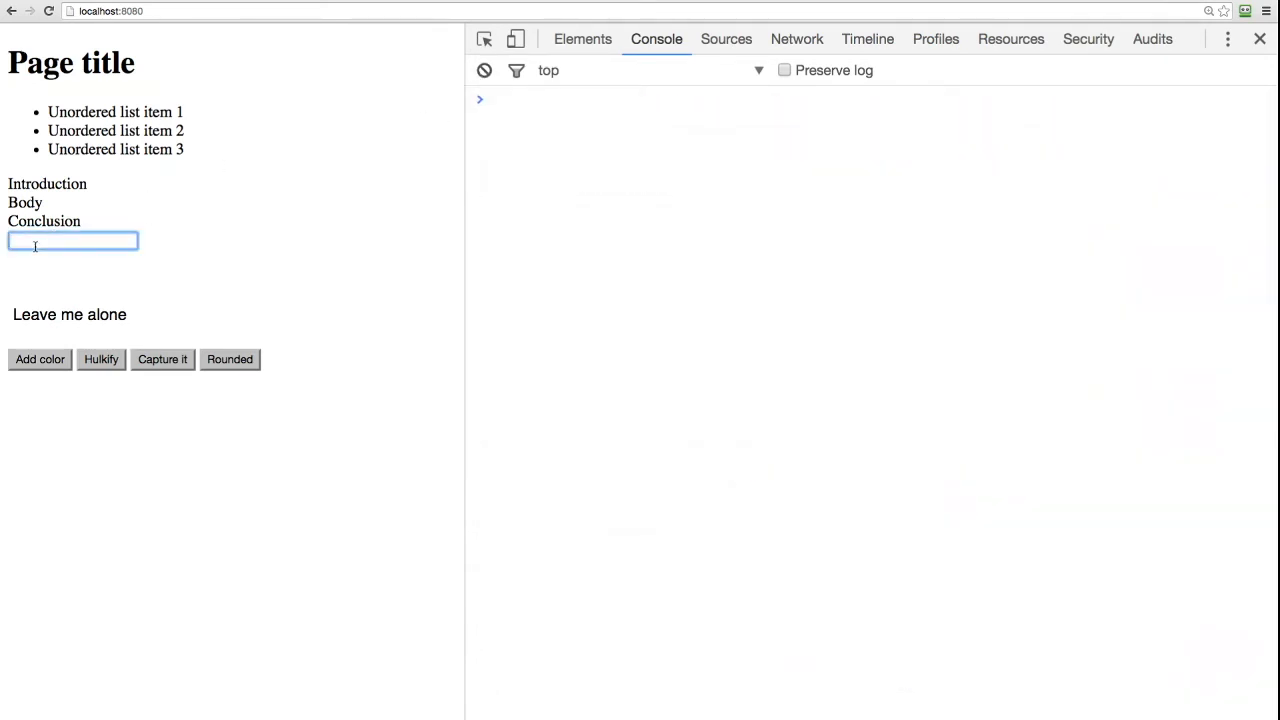
pyautogui.write('H')
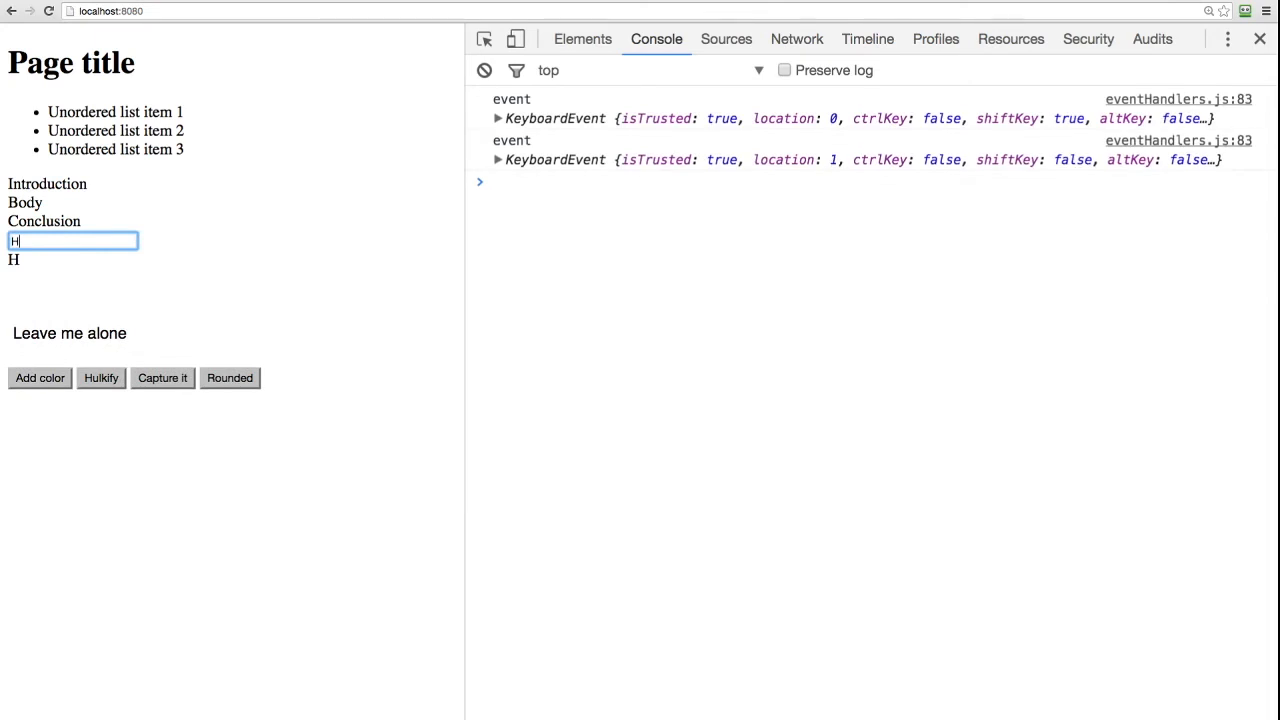
# Expand both logged keyup KeyboardEvents, leaving the Shift event open showing ShiftLeft.
pyautogui.click(497, 160)
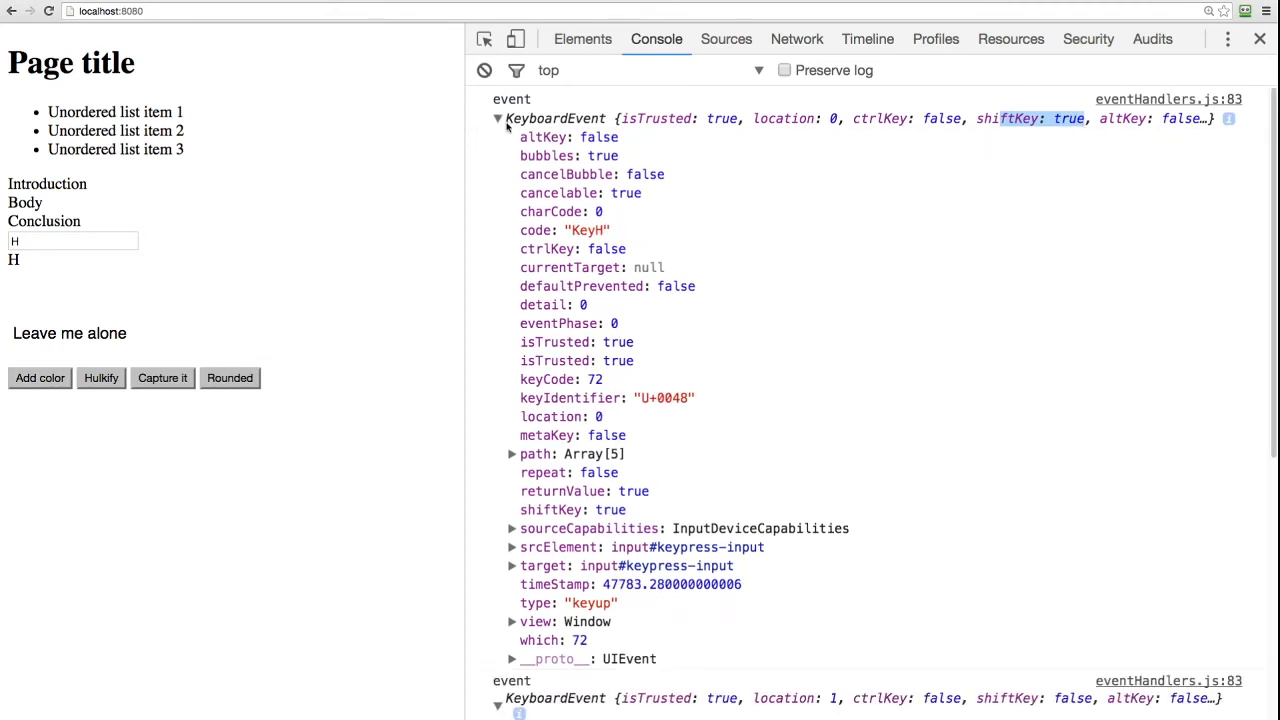
pyautogui.click(497, 118)
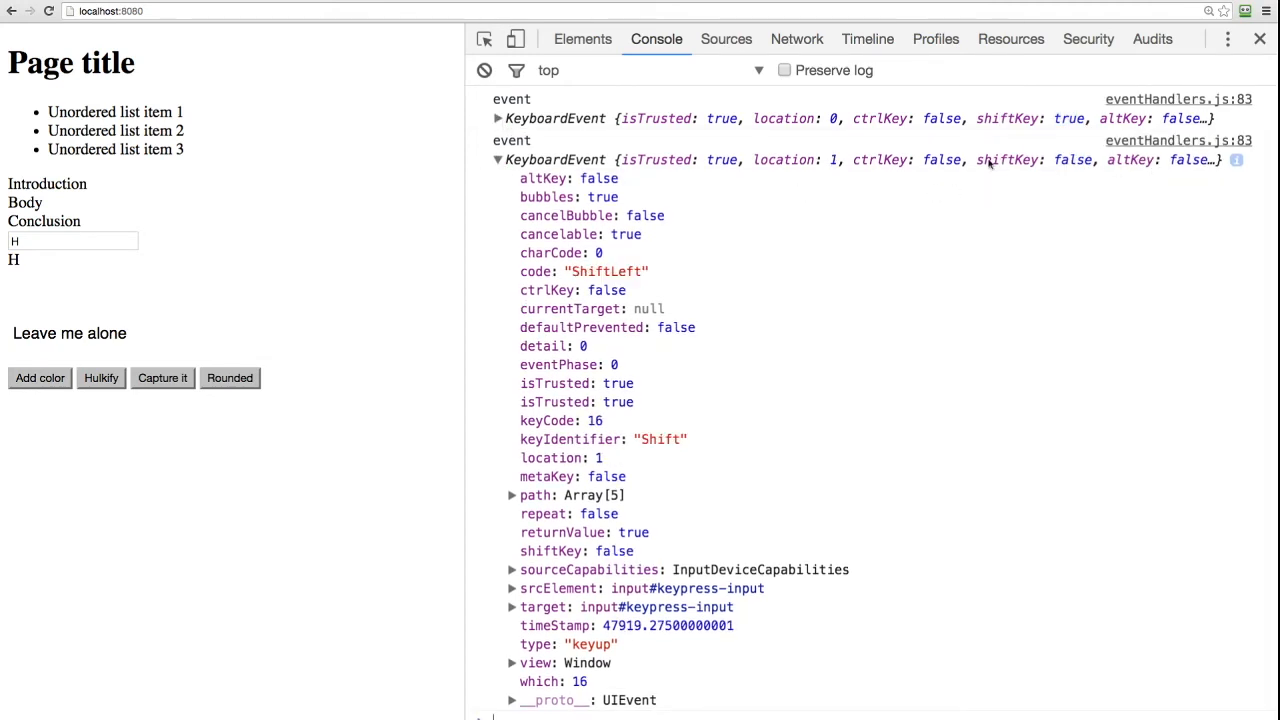
pyautogui.click(497, 160)
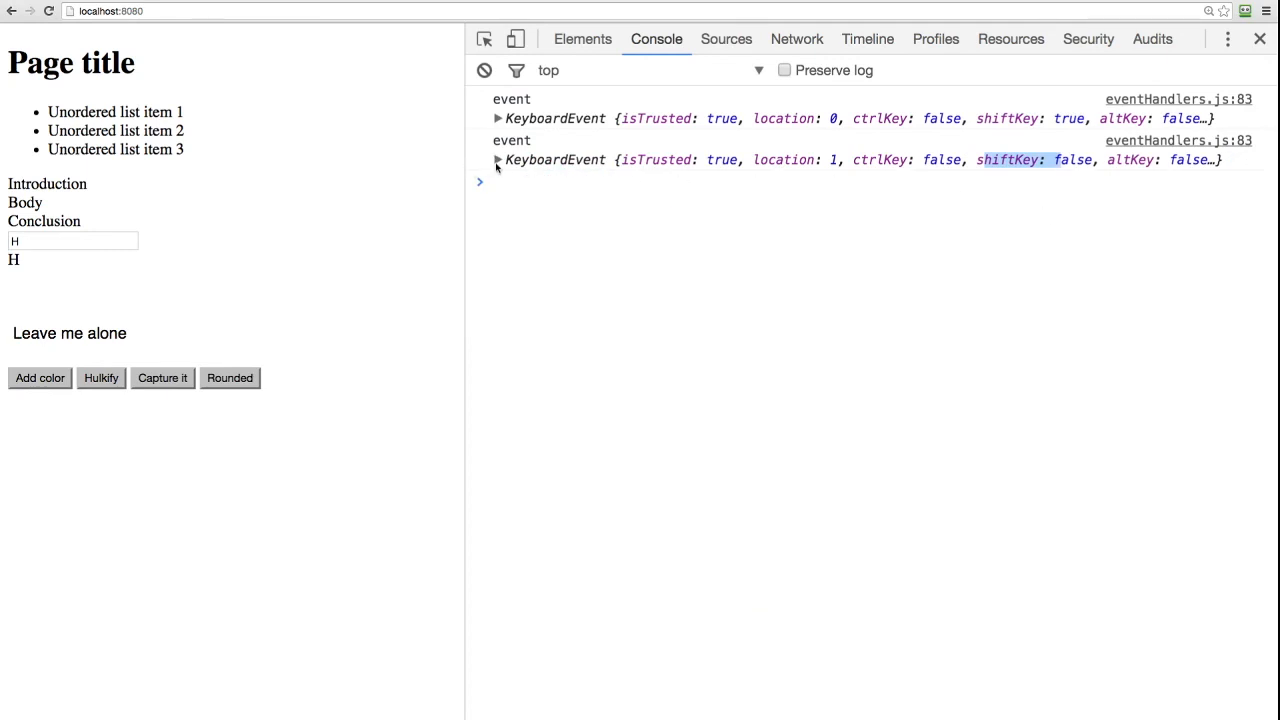
pyautogui.click(497, 160)
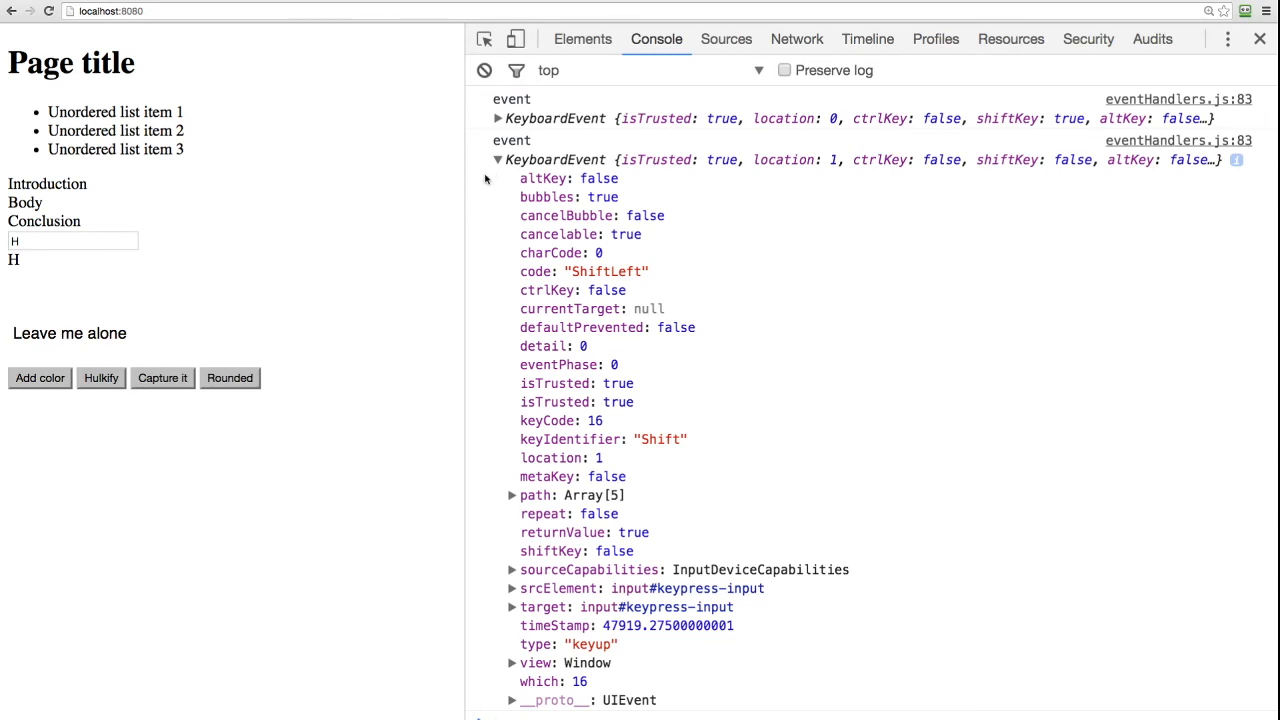
pyautogui.moveTo(518, 533)
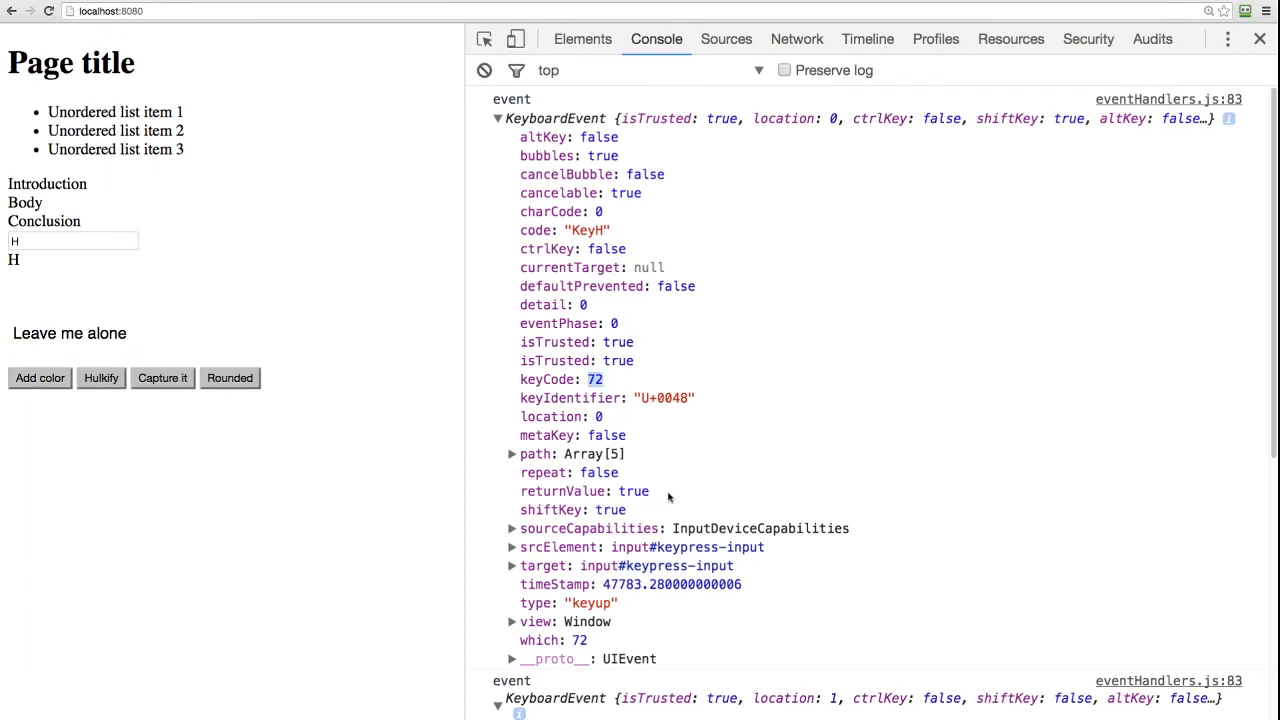
pyautogui.moveTo(645, 470)
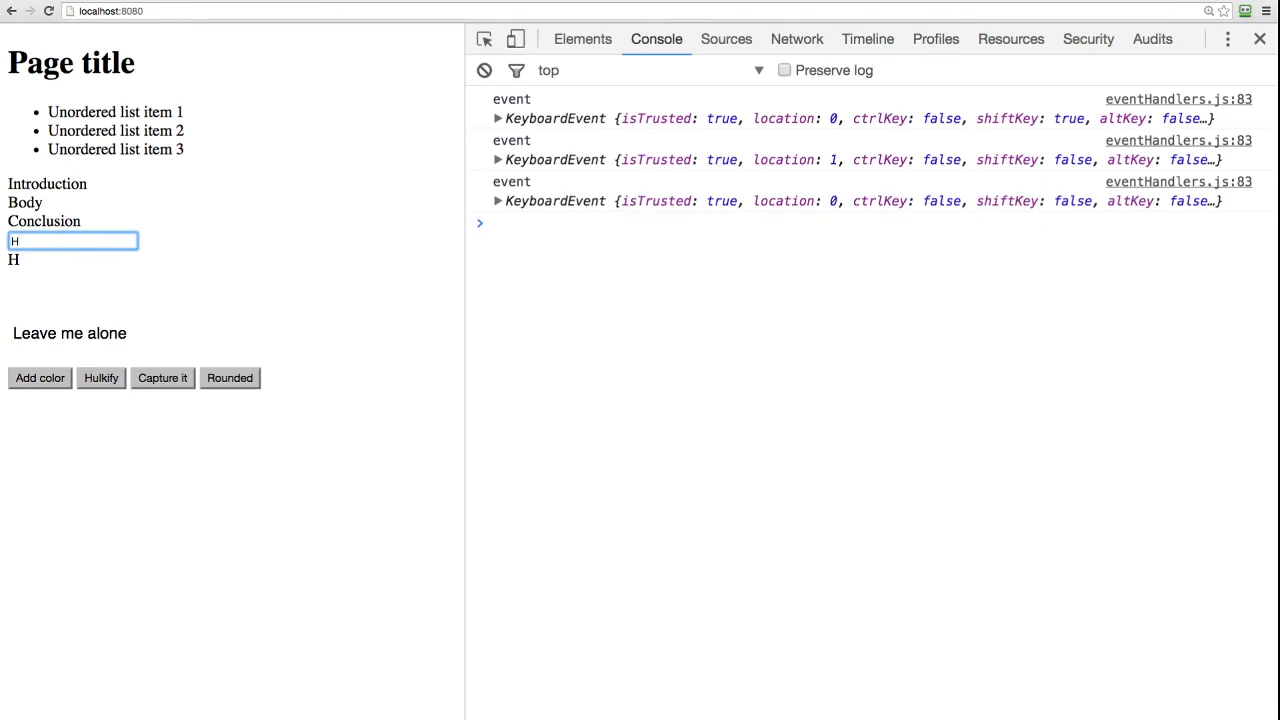
pyautogui.moveTo(363, 297)
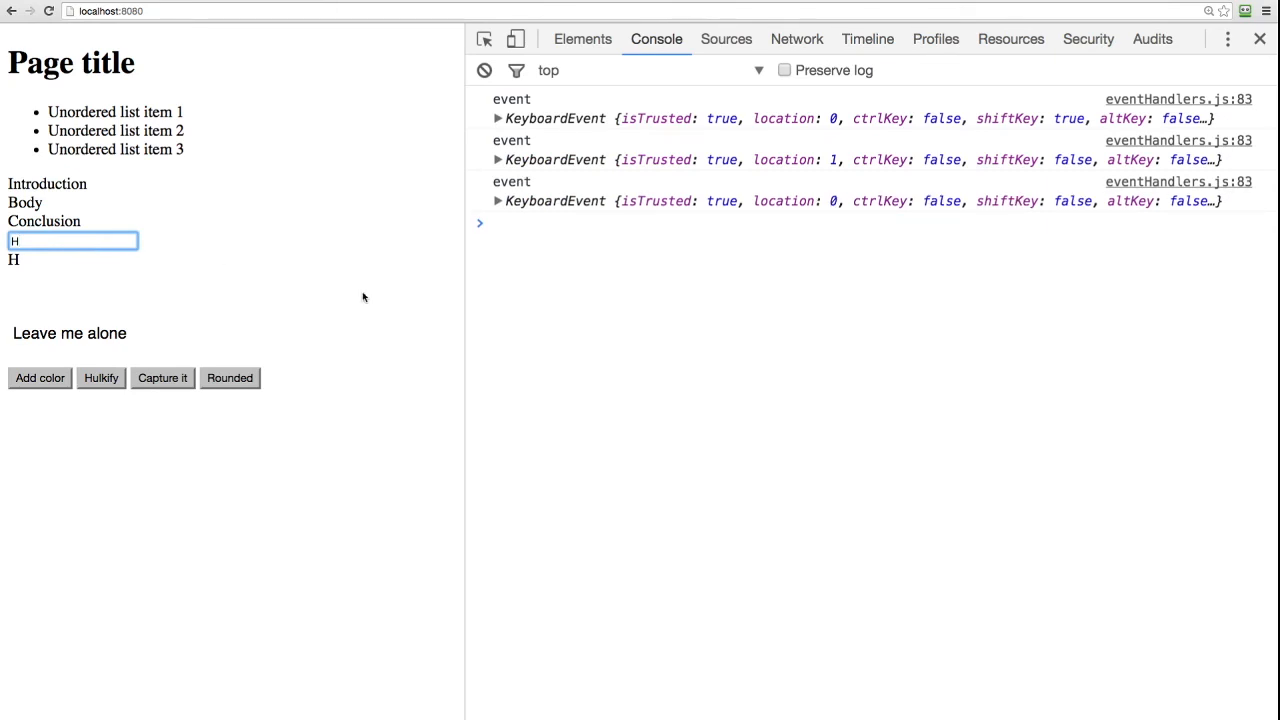
# Expand the Enter keyup KeyboardEvent to view code Enter and keyCode 13.
pyautogui.click(497, 200)
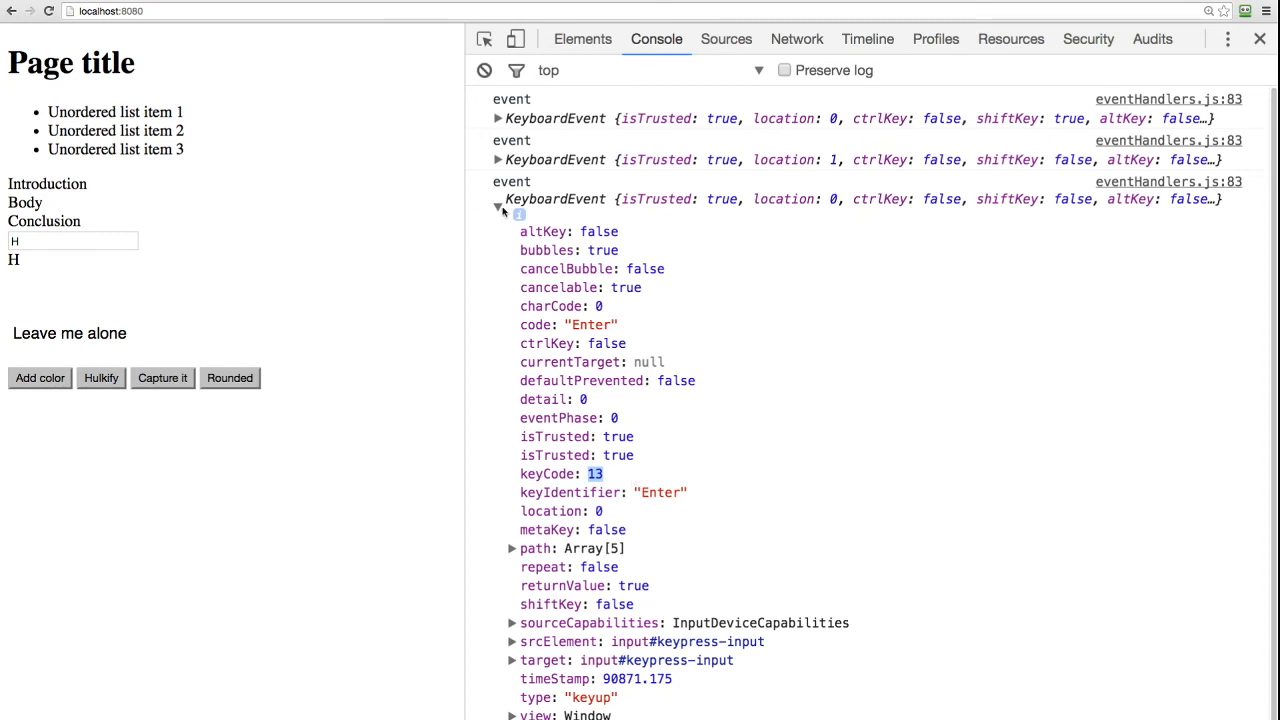
pyautogui.click(497, 199)
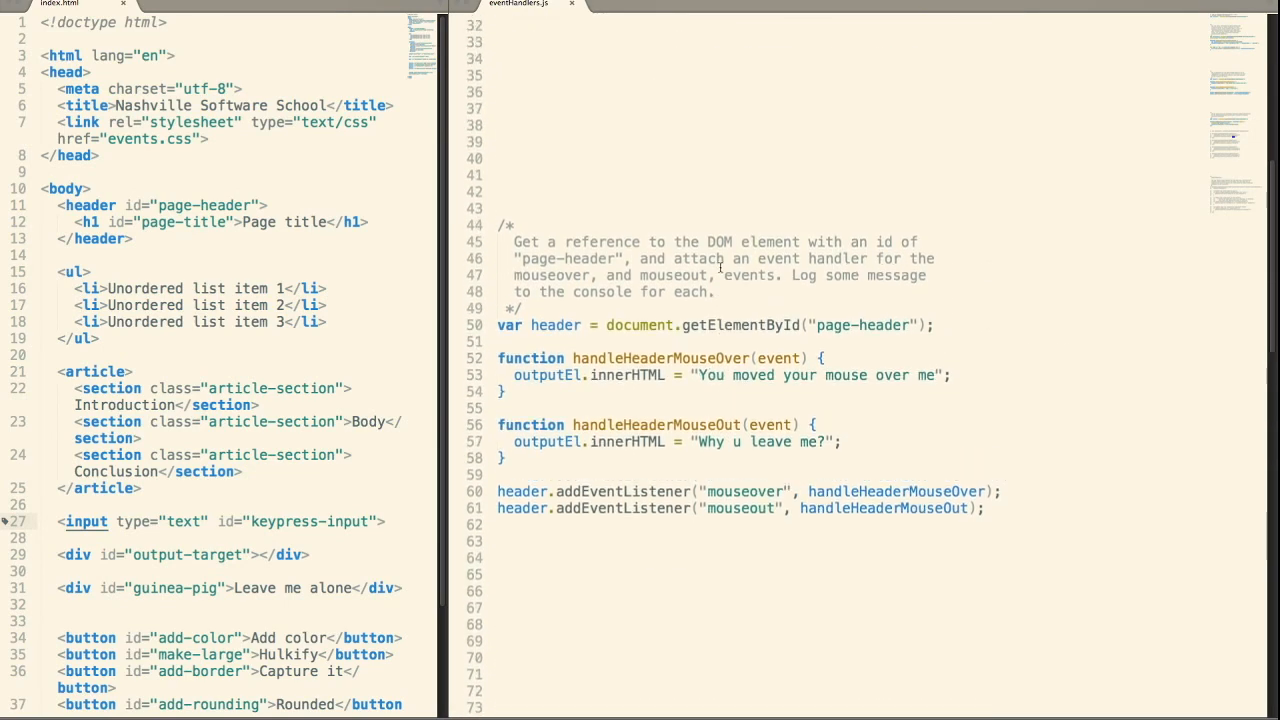
pyautogui.scroll(3)
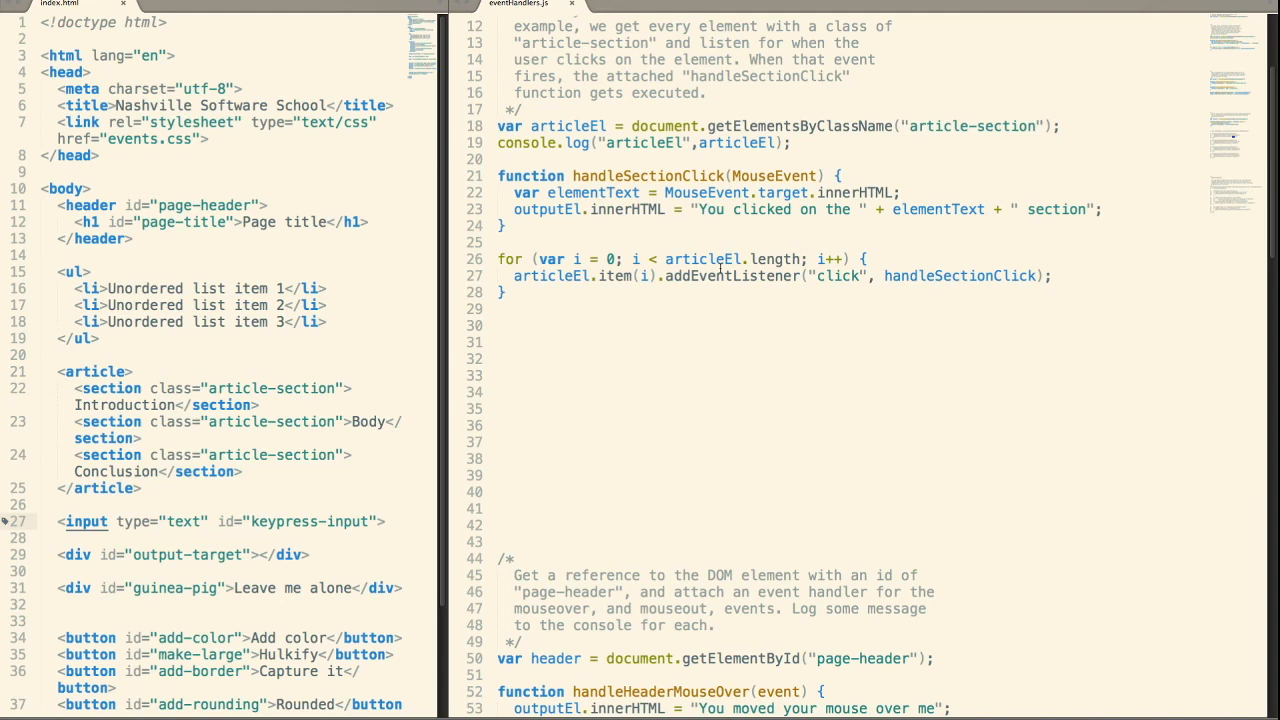
pyautogui.scroll(-3)
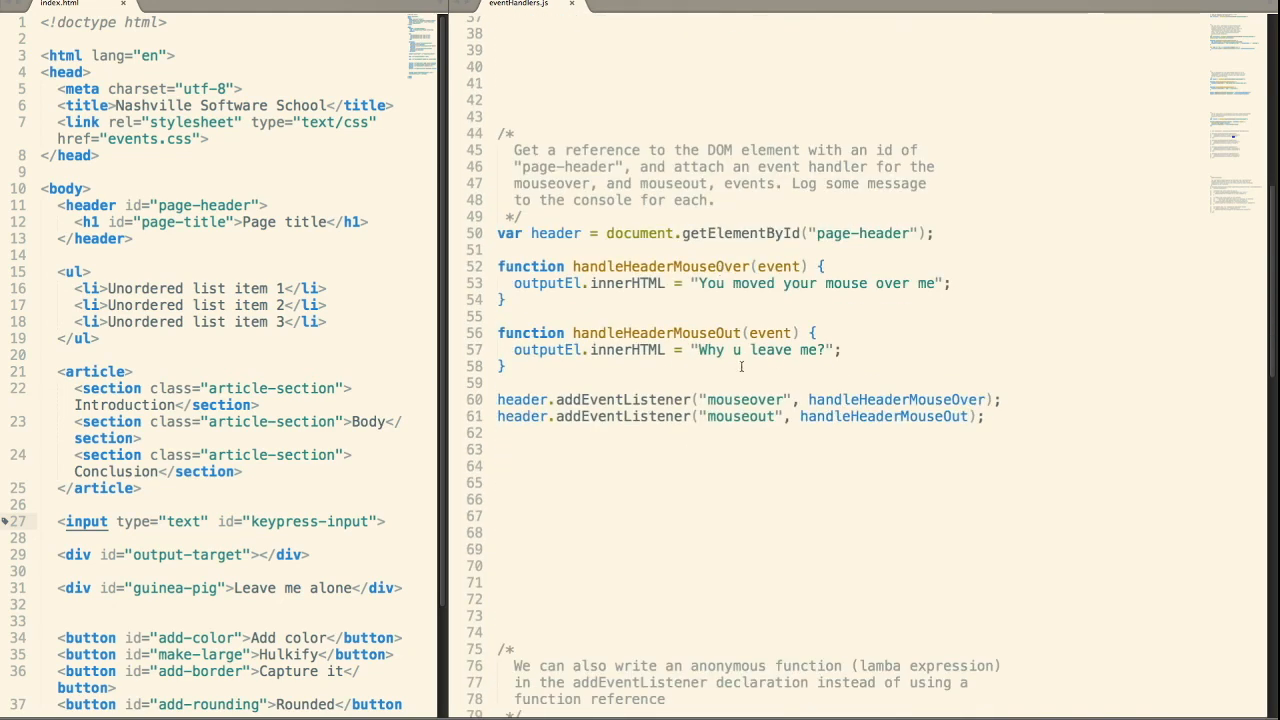
pyautogui.scroll(-3)
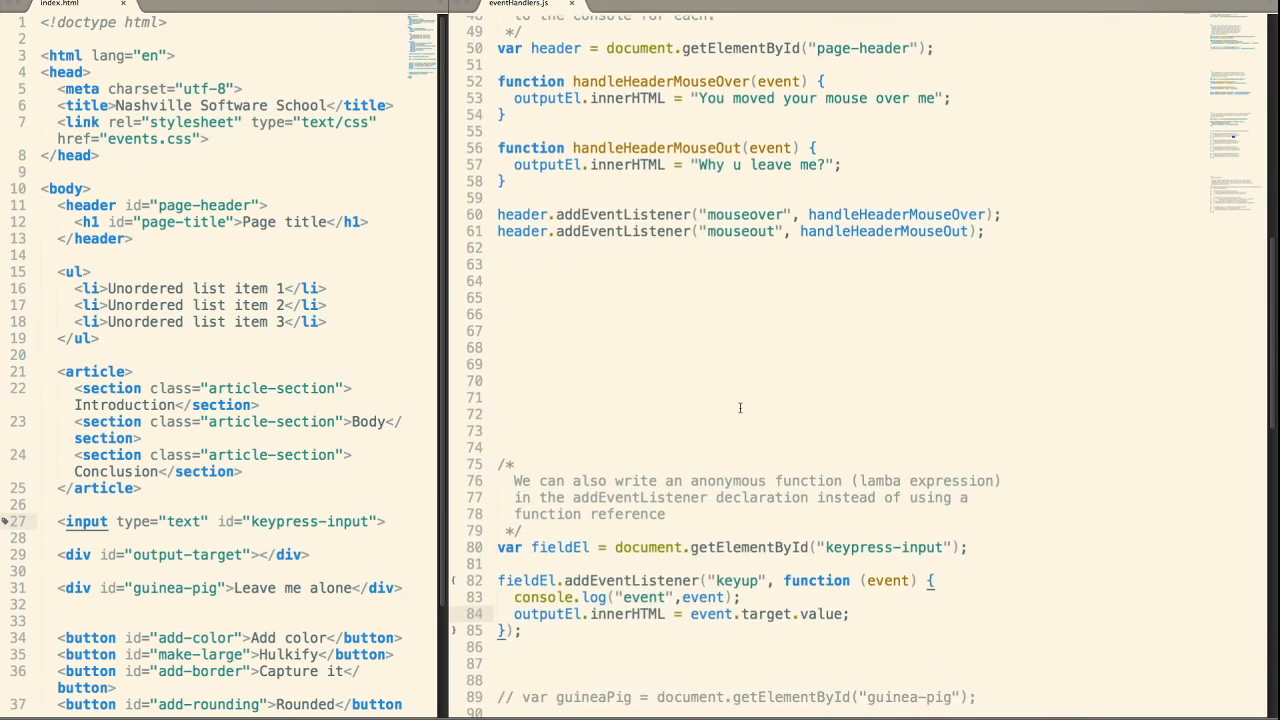
pyautogui.scroll(-3)
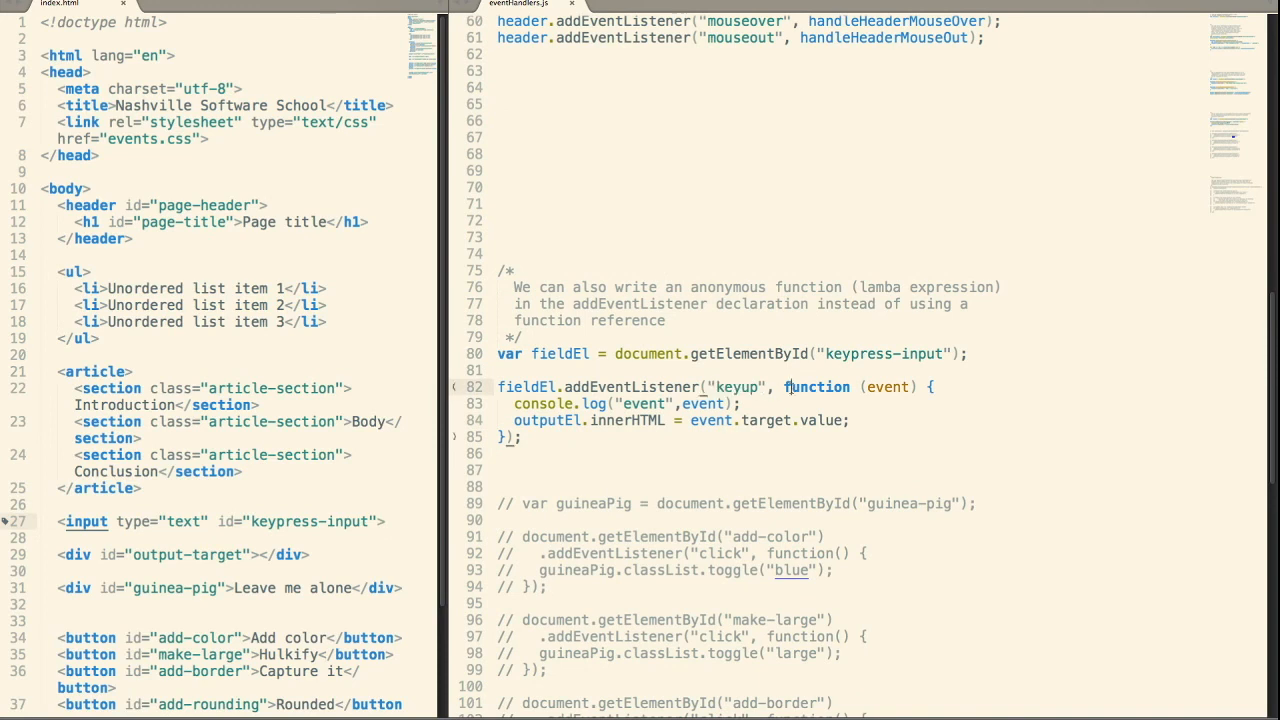